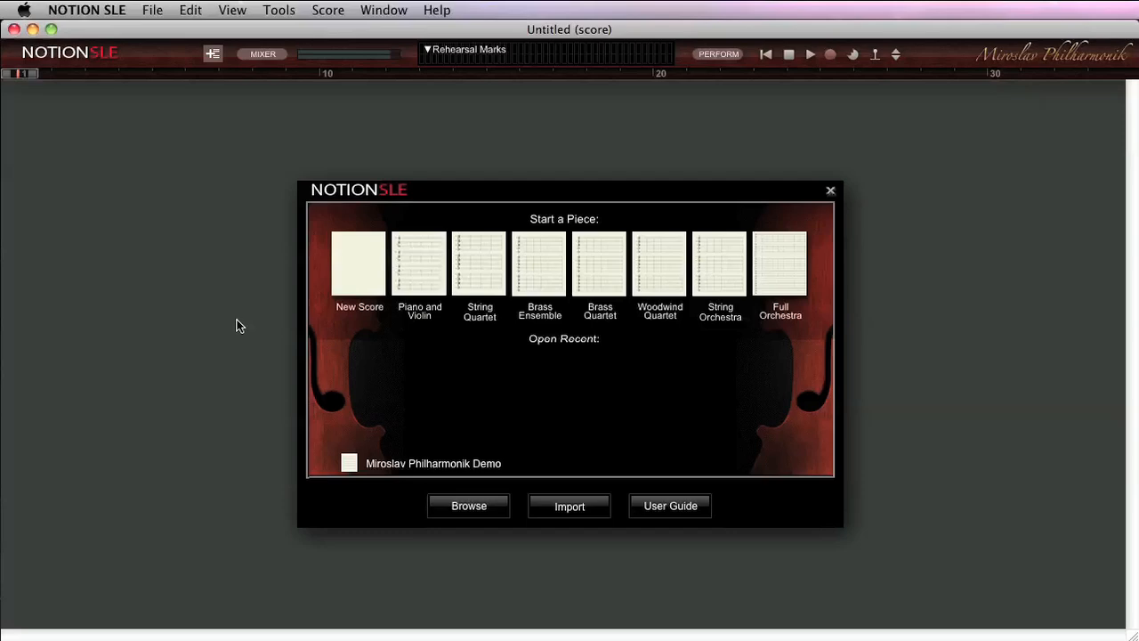
{"action": "mouse_move", "coordinate": [691, 338]}
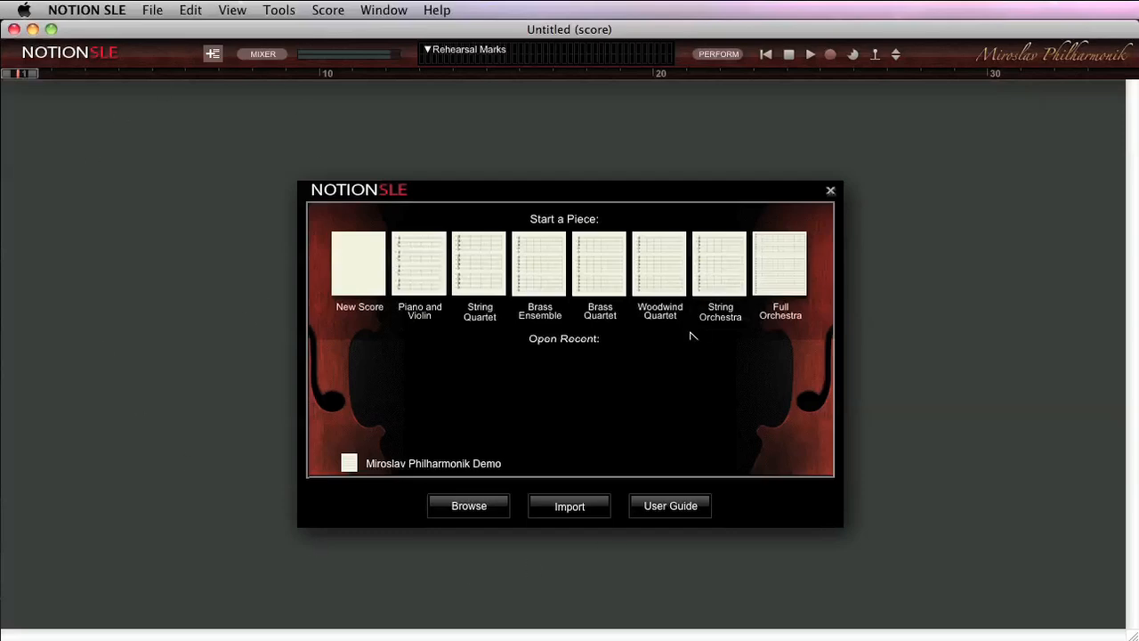
{"action": "mouse_move", "coordinate": [758, 347]}
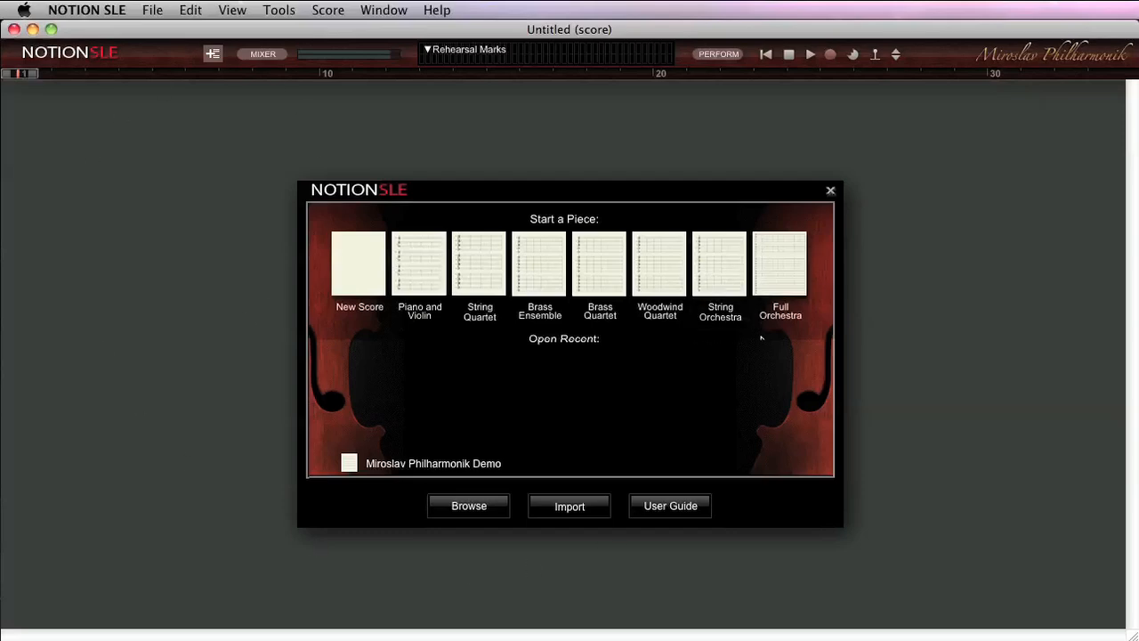
{"action": "mouse_move", "coordinate": [812, 313]}
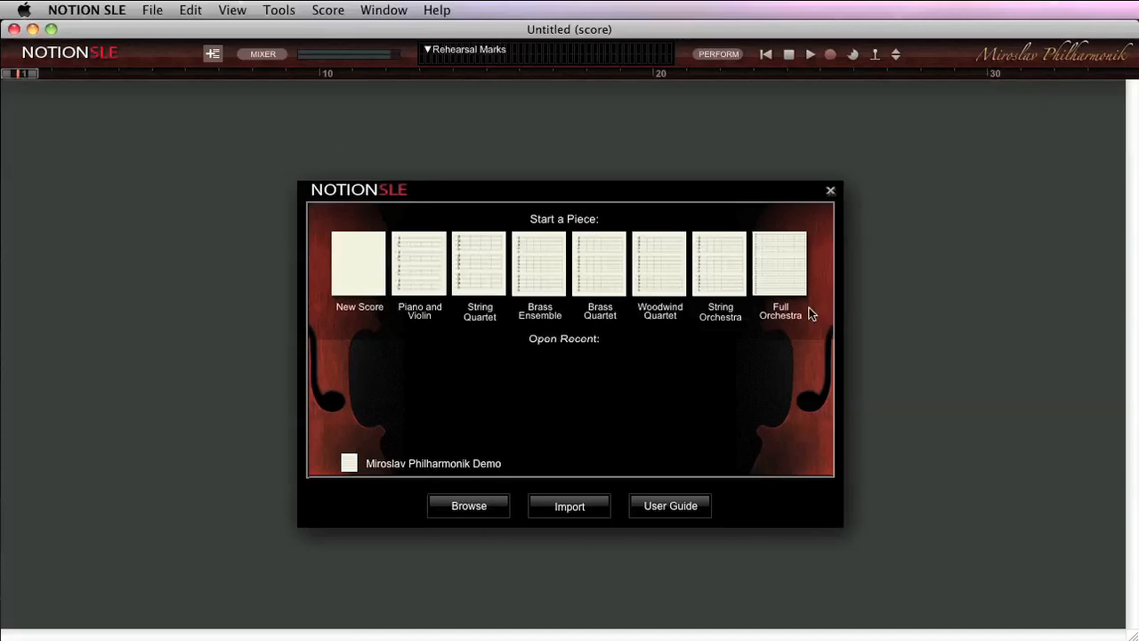
{"action": "mouse_move", "coordinate": [823, 271]}
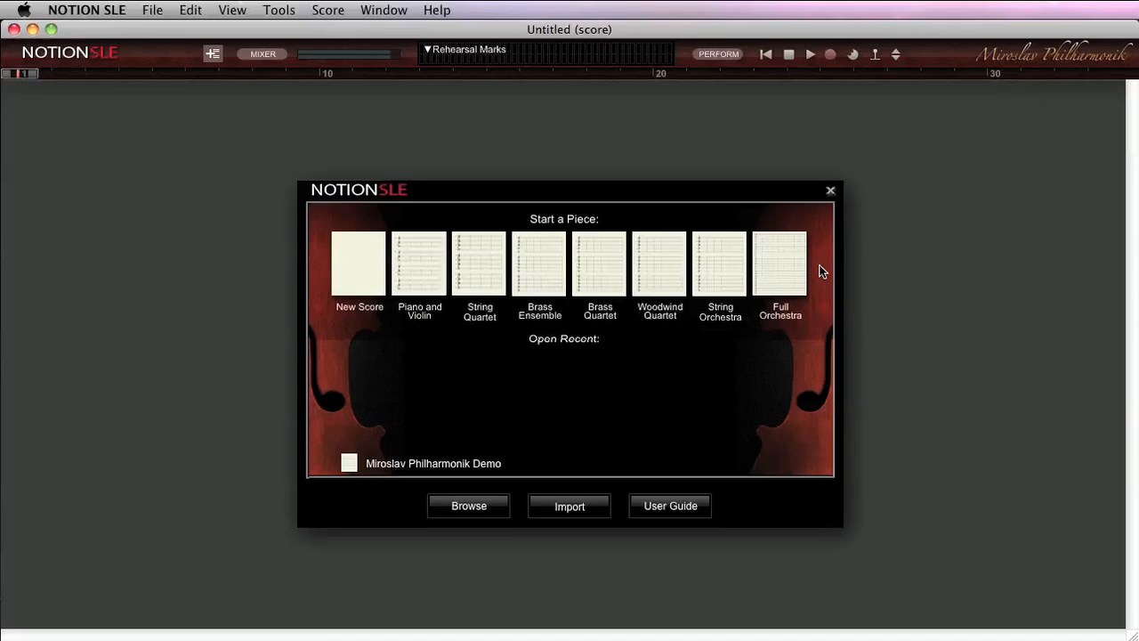
{"action": "mouse_move", "coordinate": [445, 270]}
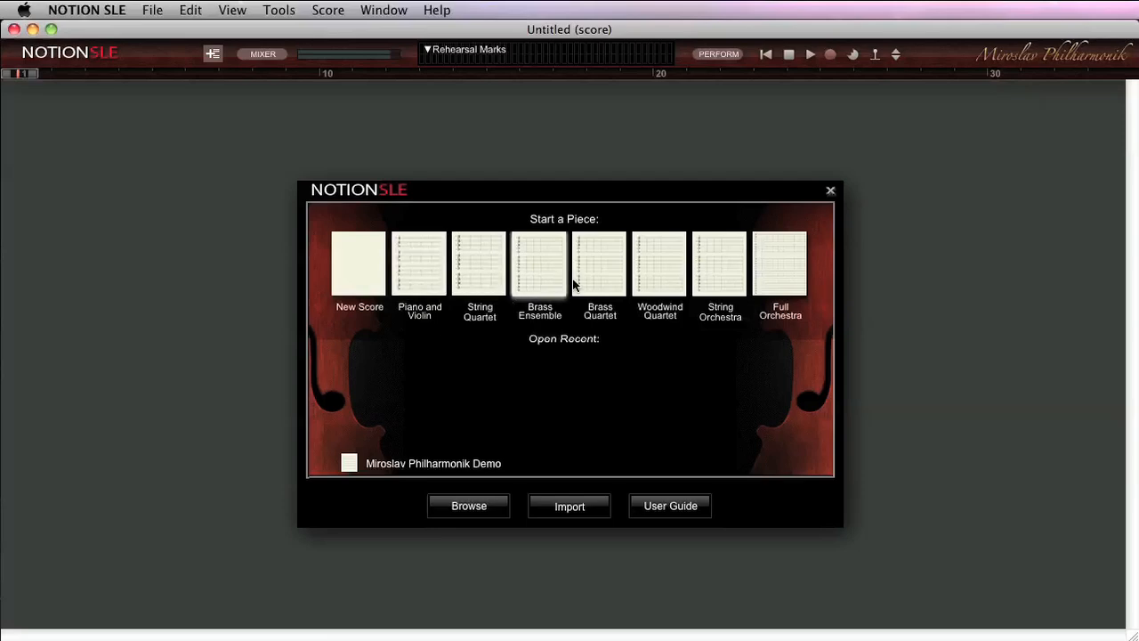
{"action": "mouse_move", "coordinate": [759, 299]}
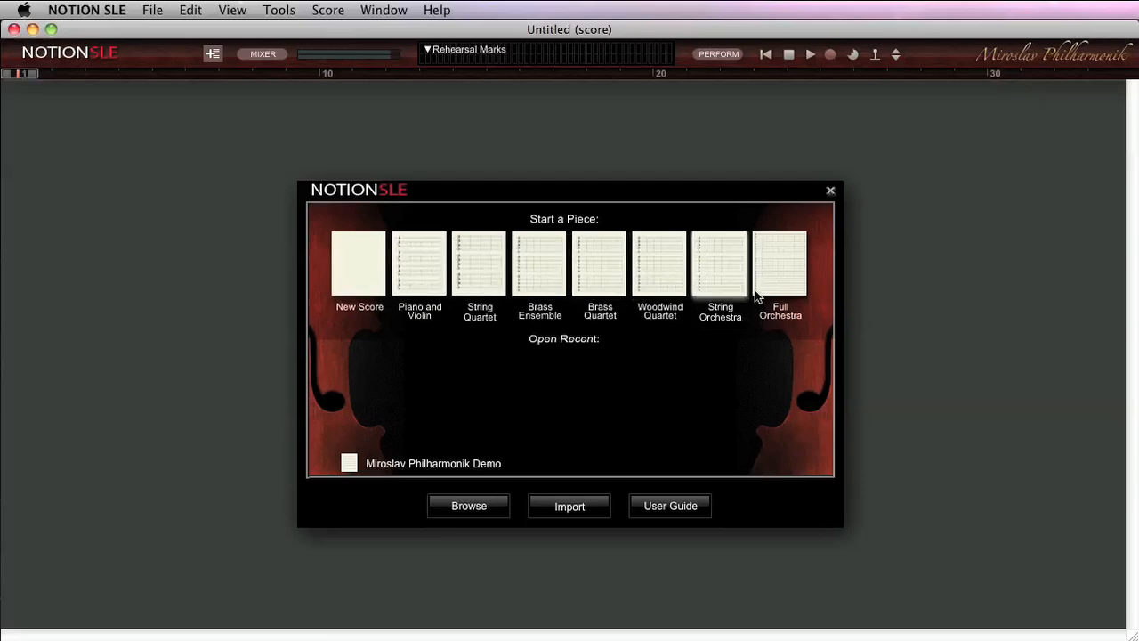
{"action": "mouse_move", "coordinate": [776, 266]}
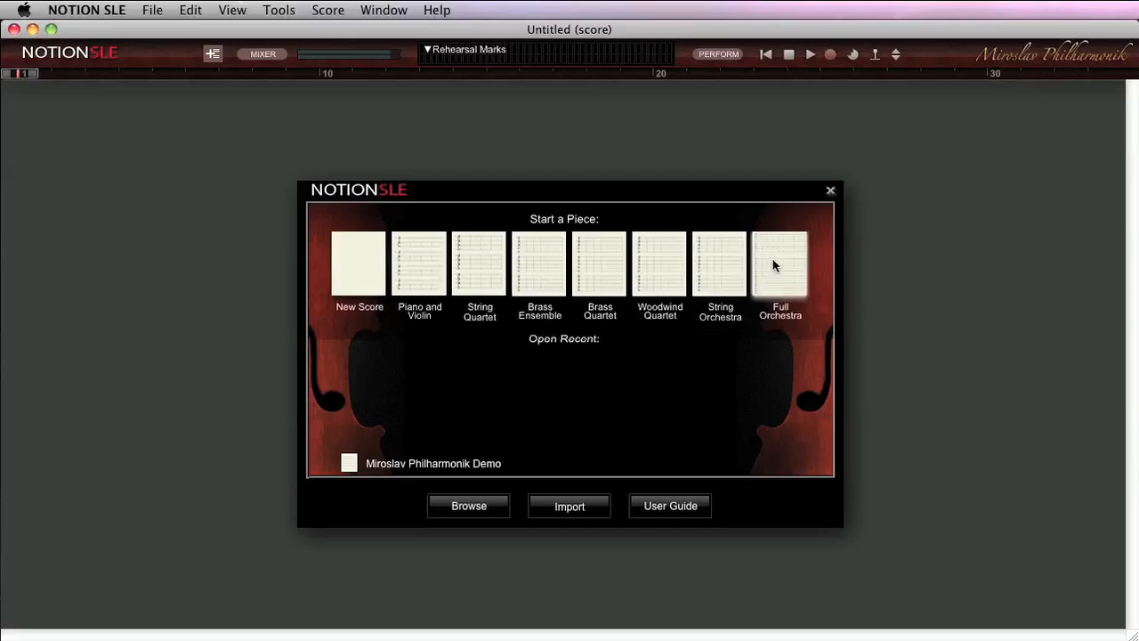
{"action": "mouse_move", "coordinate": [484, 137]}
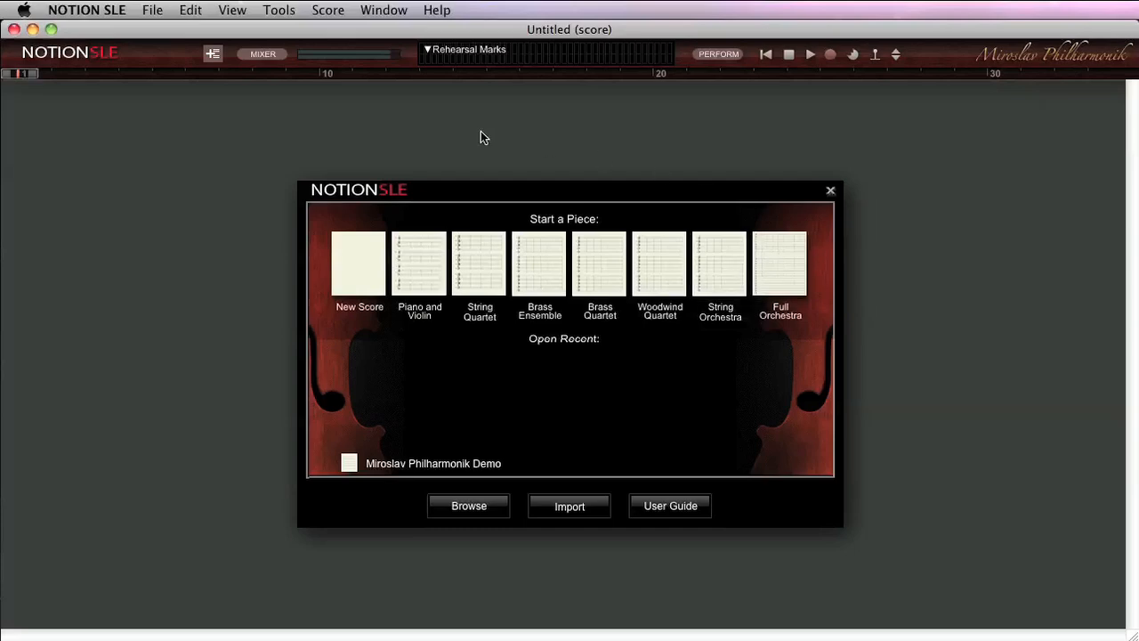
{"action": "mouse_move", "coordinate": [356, 263]}
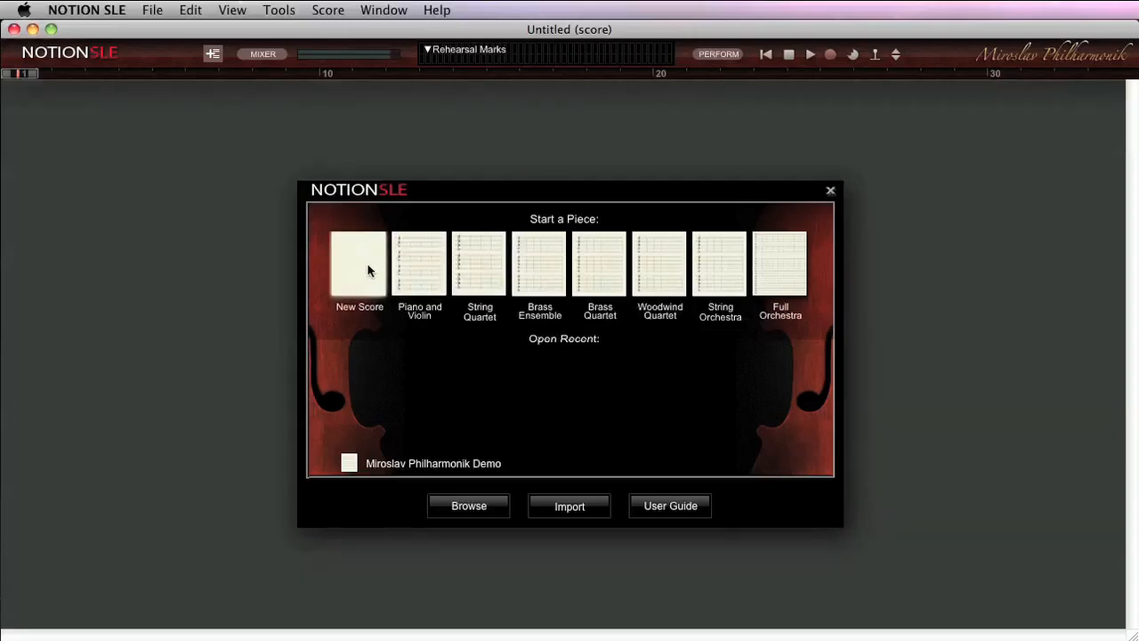
Step: Start a new blank score and browse the percussion and brass instrument categories
{"action": "left_click", "coordinate": [360, 263]}
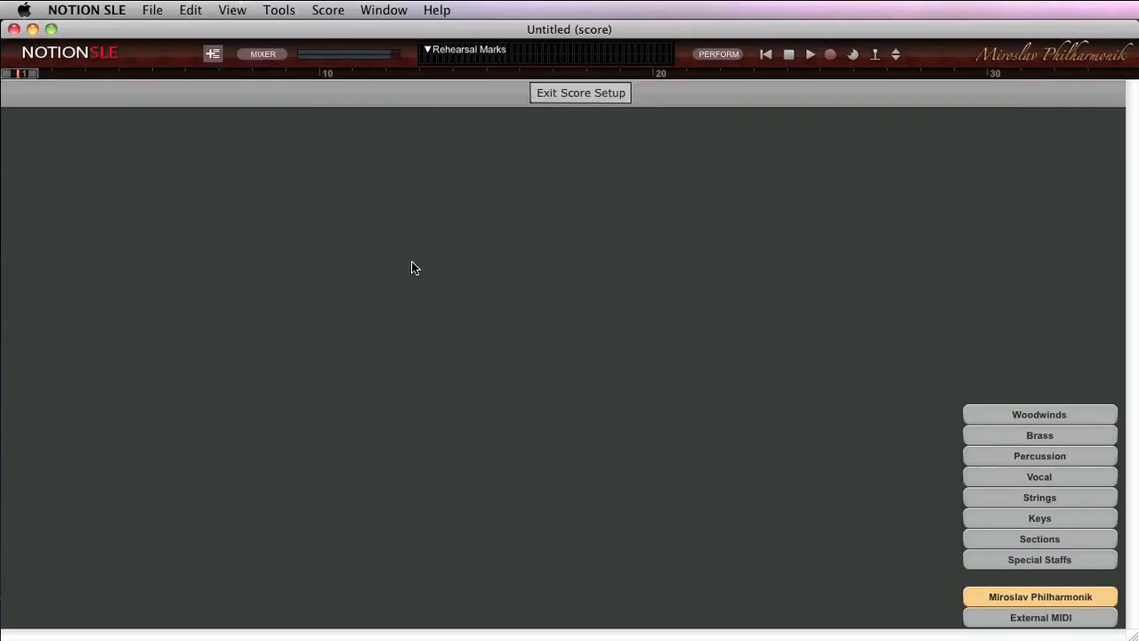
{"action": "mouse_move", "coordinate": [347, 237]}
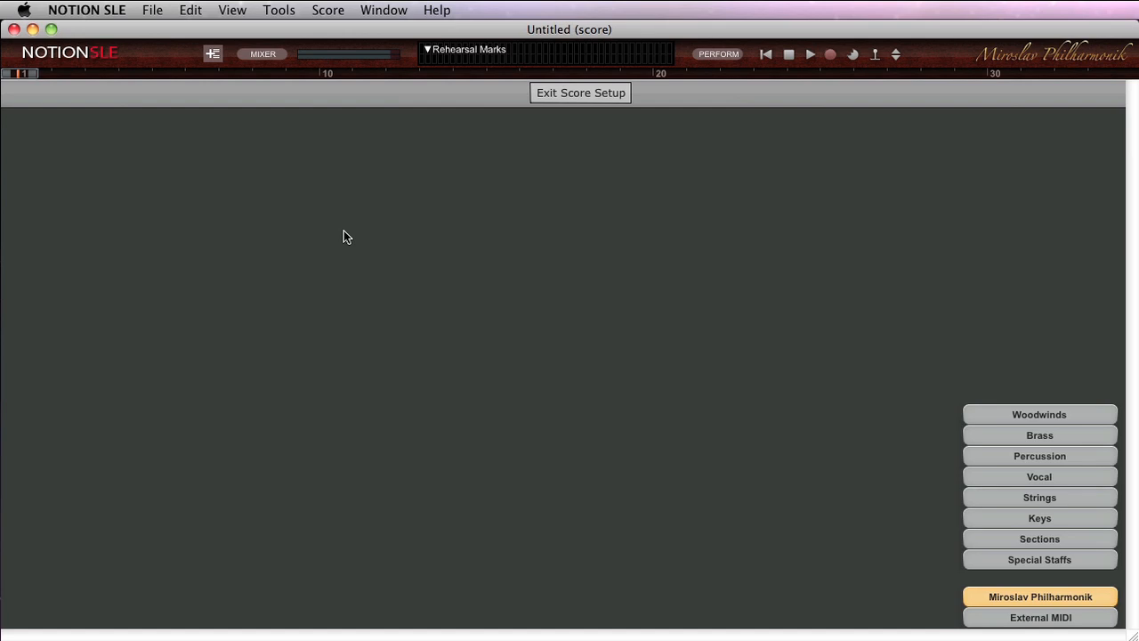
{"action": "mouse_move", "coordinate": [1000, 290]}
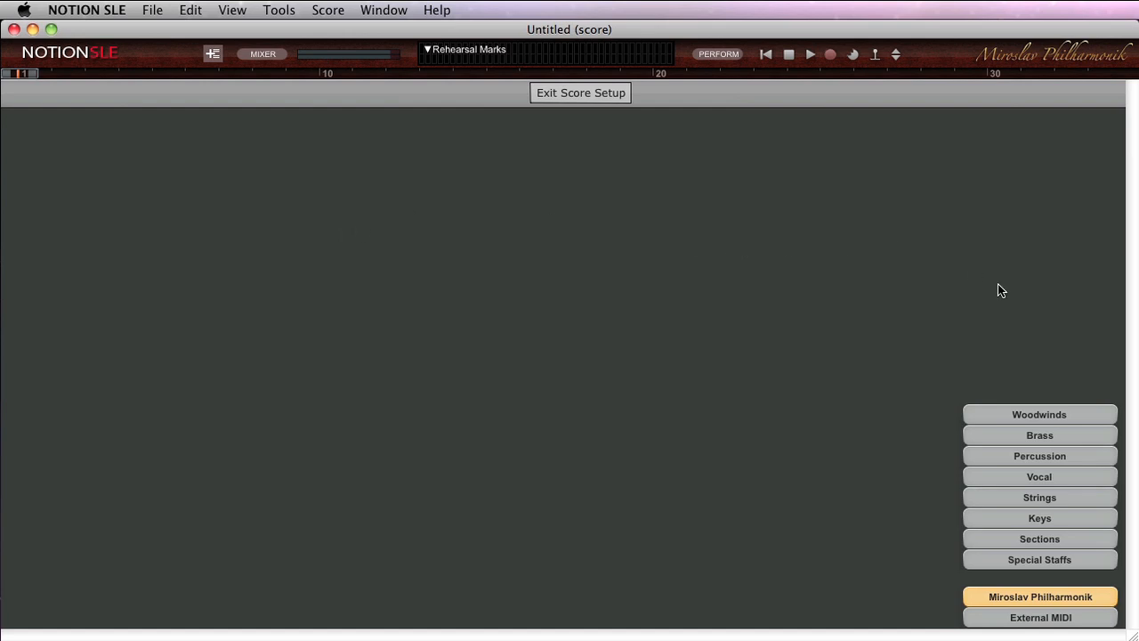
{"action": "left_click", "coordinate": [1039, 477]}
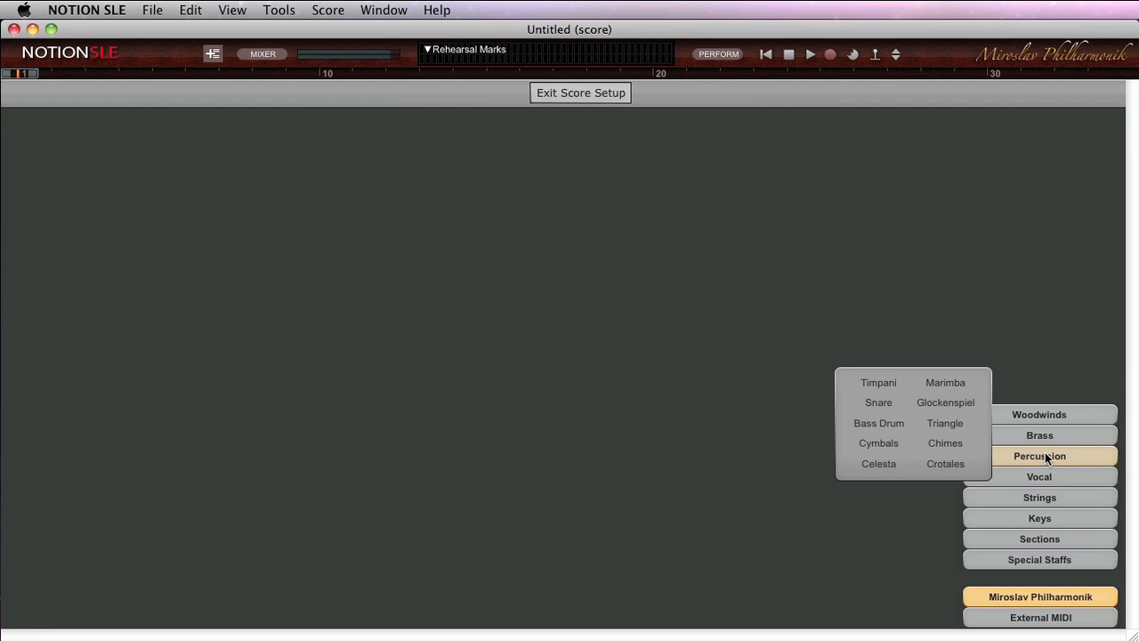
{"action": "mouse_move", "coordinate": [929, 502]}
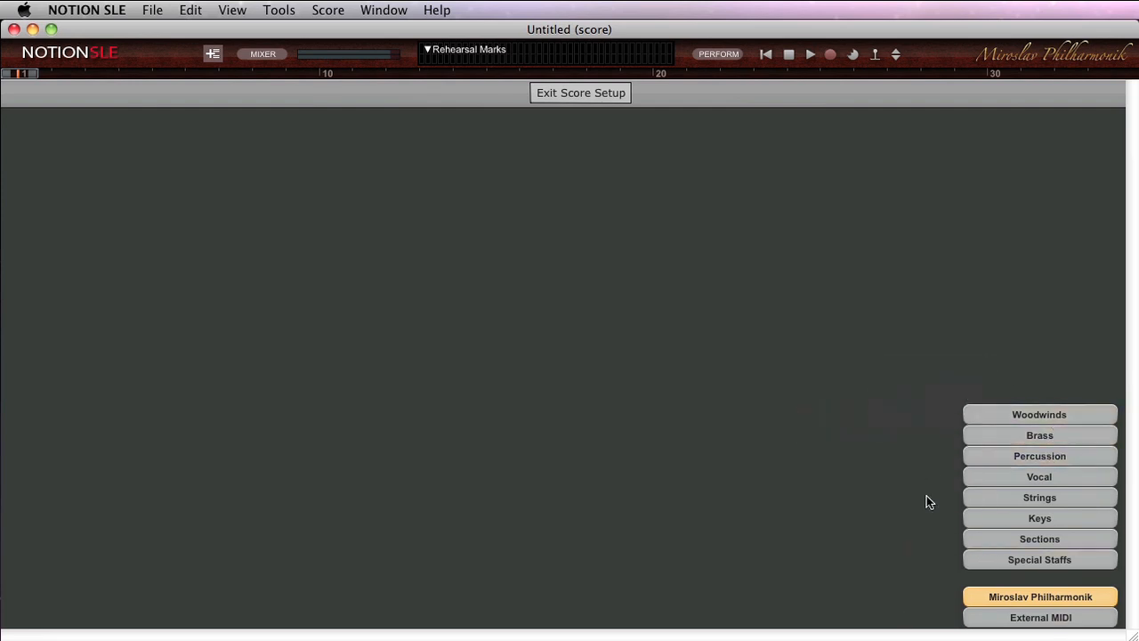
{"action": "left_click", "coordinate": [1039, 435]}
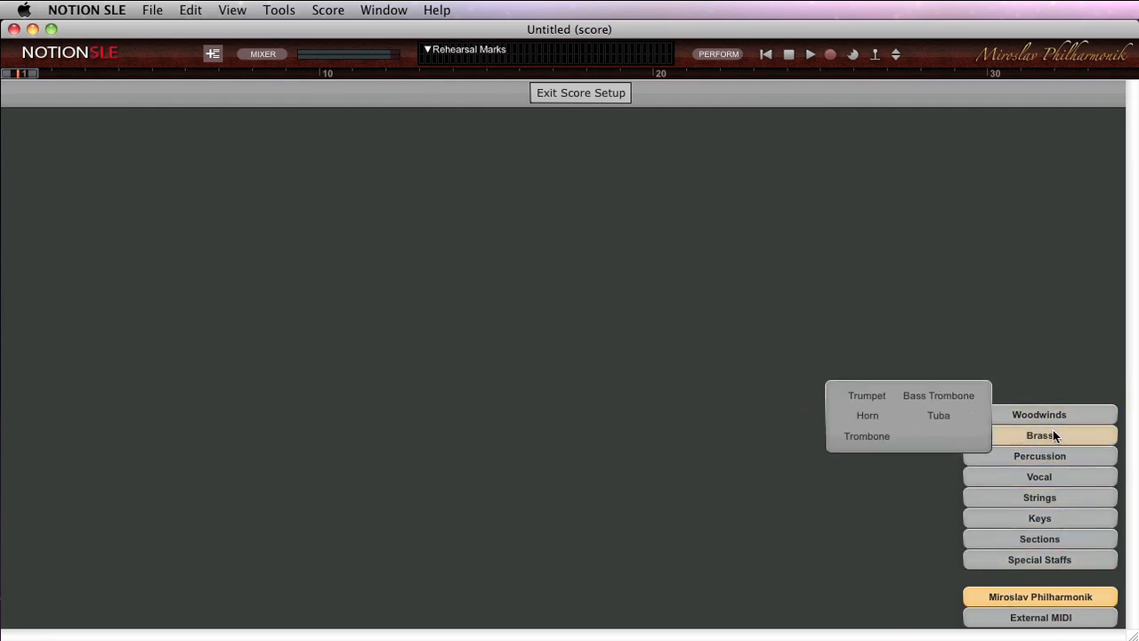
Step: Add a Solo Violin part from the Strings category to the score
{"action": "left_click", "coordinate": [1040, 455]}
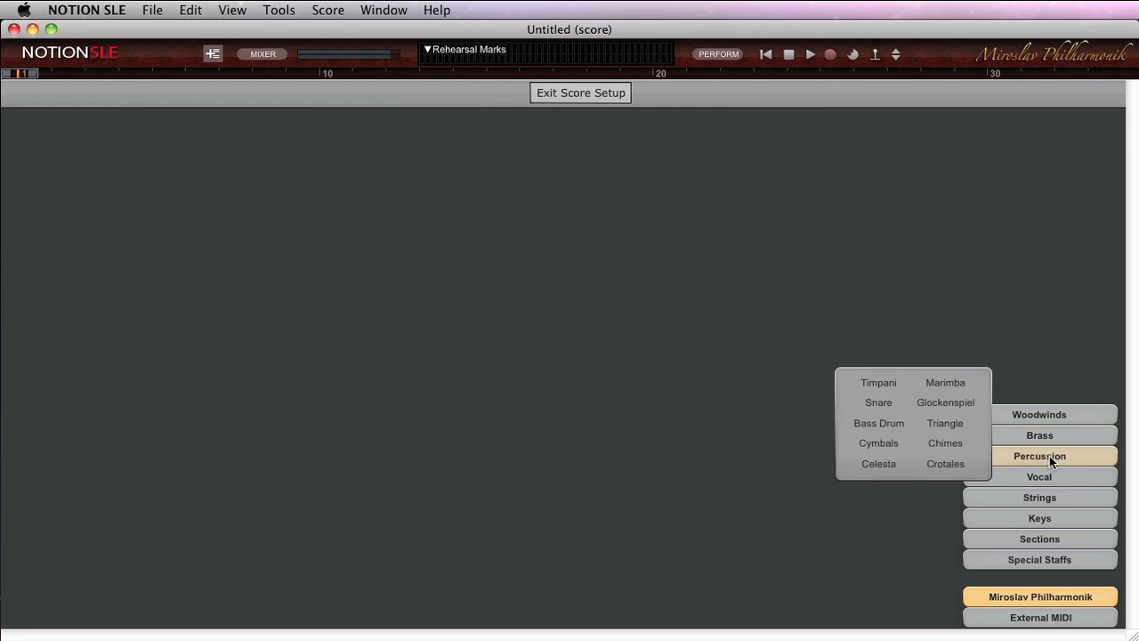
{"action": "mouse_move", "coordinate": [1050, 470]}
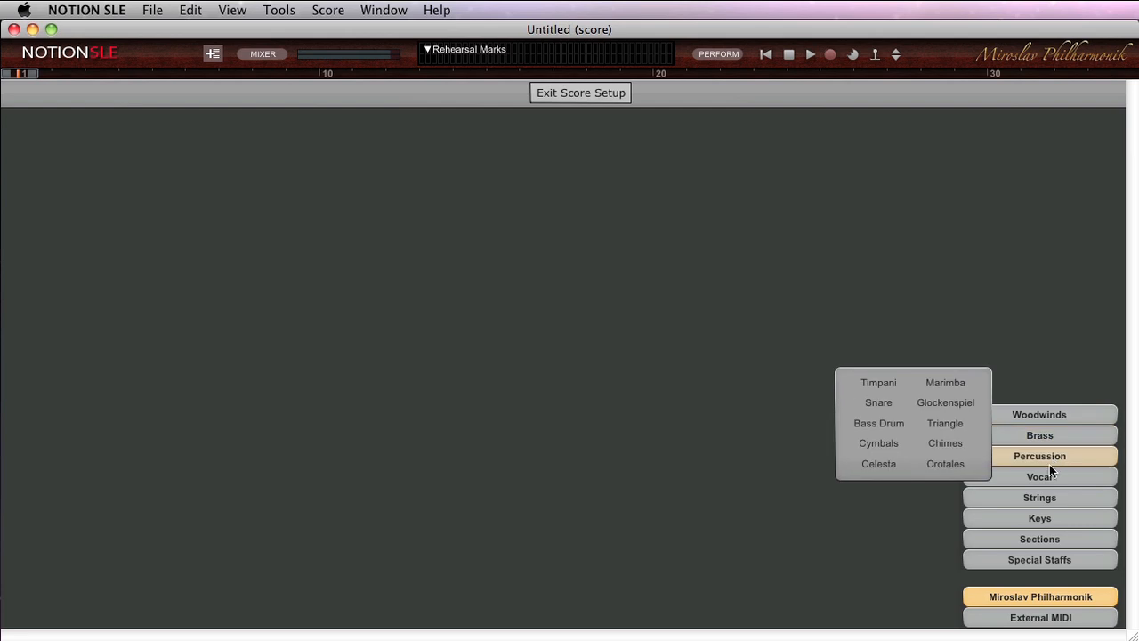
{"action": "left_click", "coordinate": [1040, 498]}
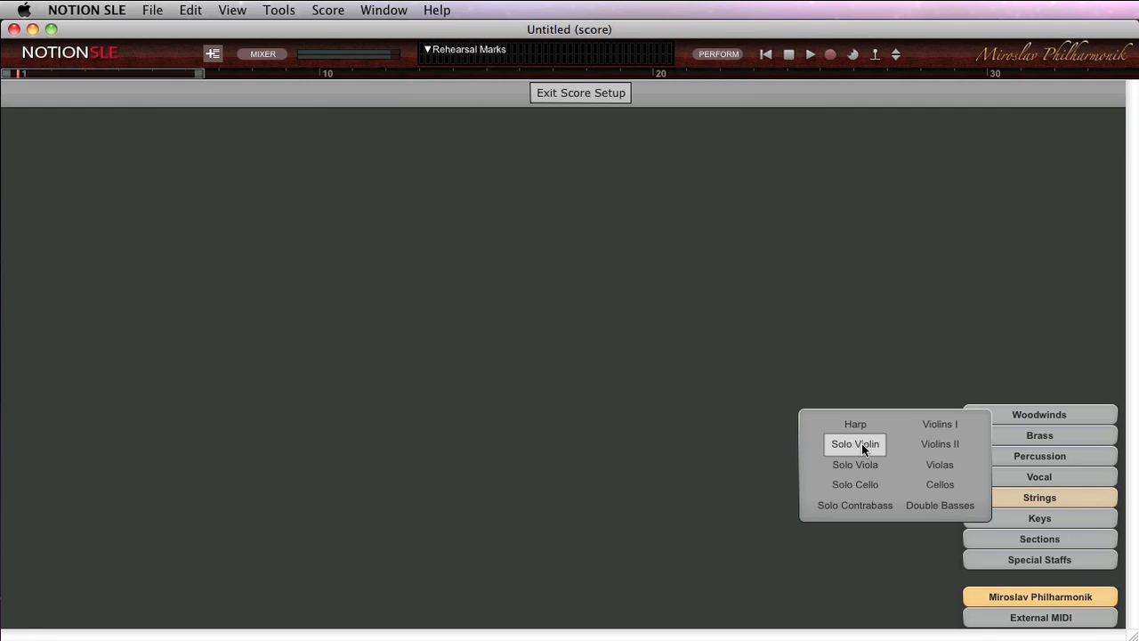
{"action": "mouse_move", "coordinate": [758, 327]}
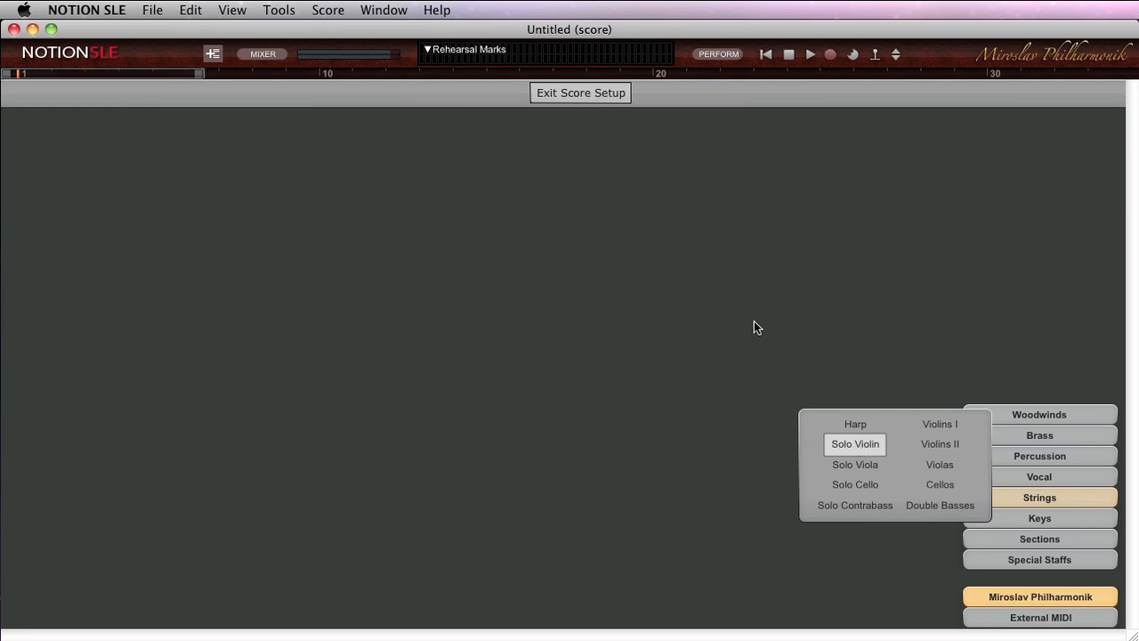
{"action": "left_click", "coordinate": [855, 445]}
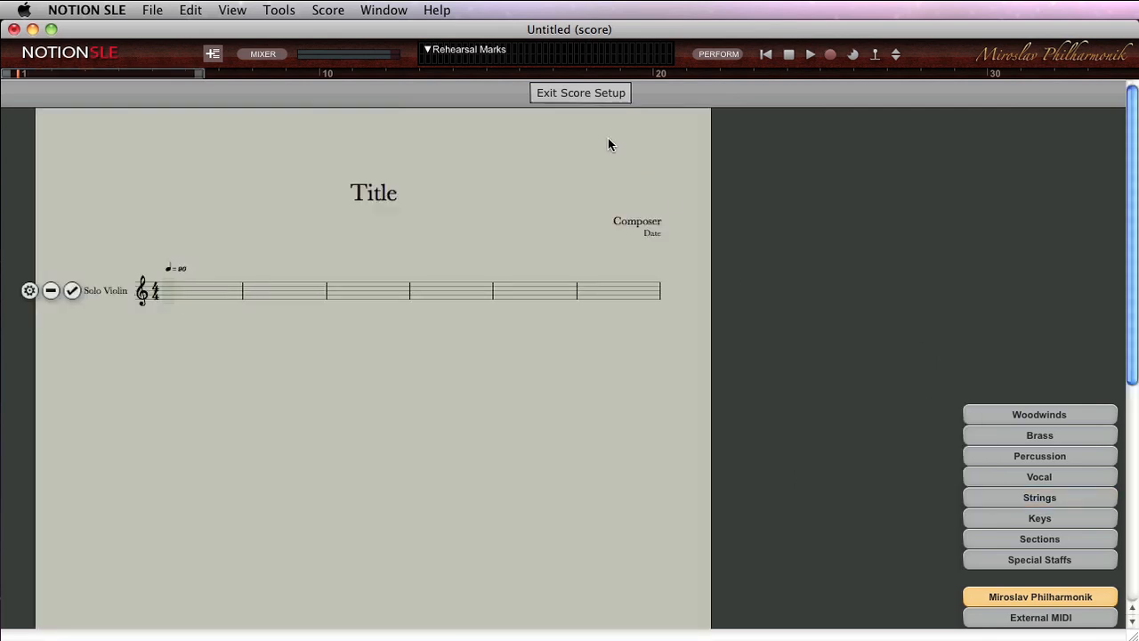
Step: Exit score setup to view the full Solo Violin score page
{"action": "left_click", "coordinate": [580, 93]}
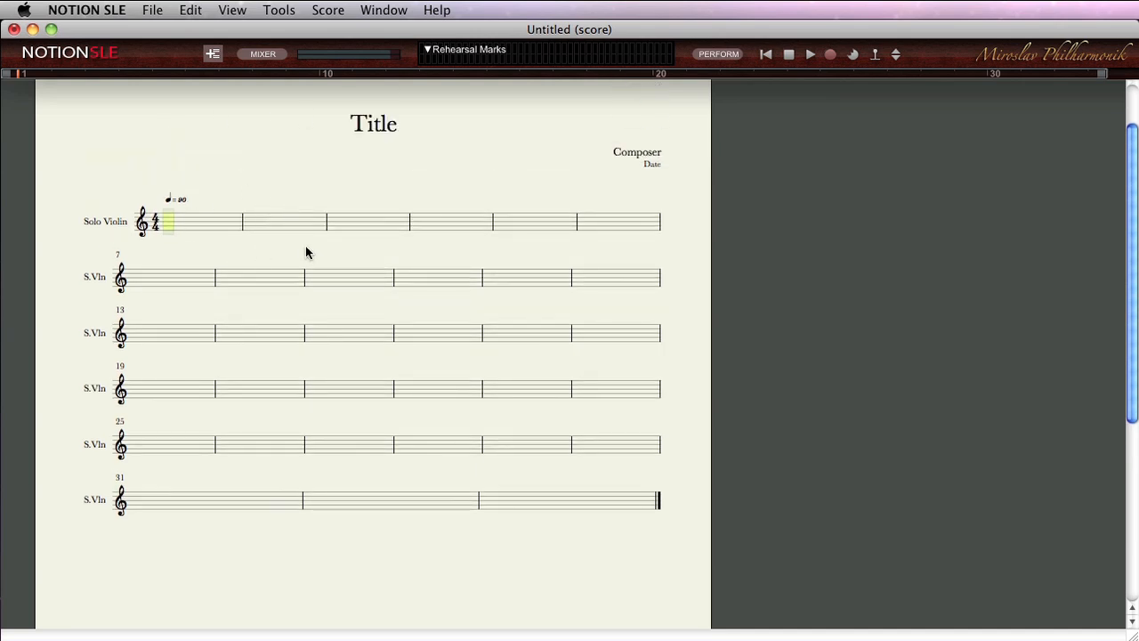
{"action": "mouse_move", "coordinate": [260, 202]}
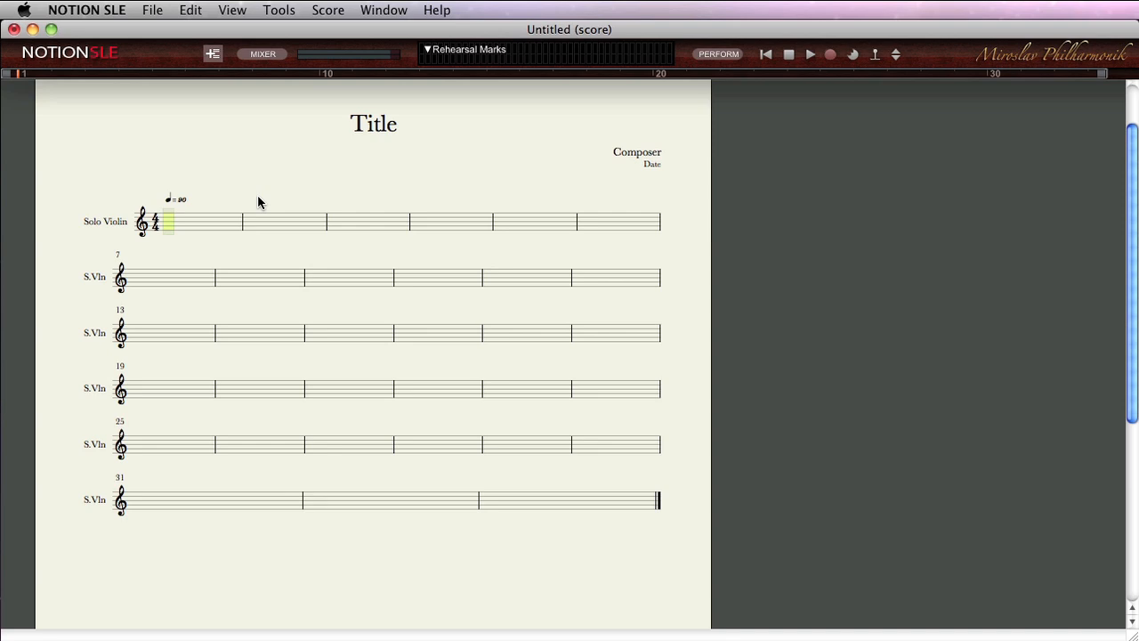
{"action": "mouse_move", "coordinate": [249, 95]}
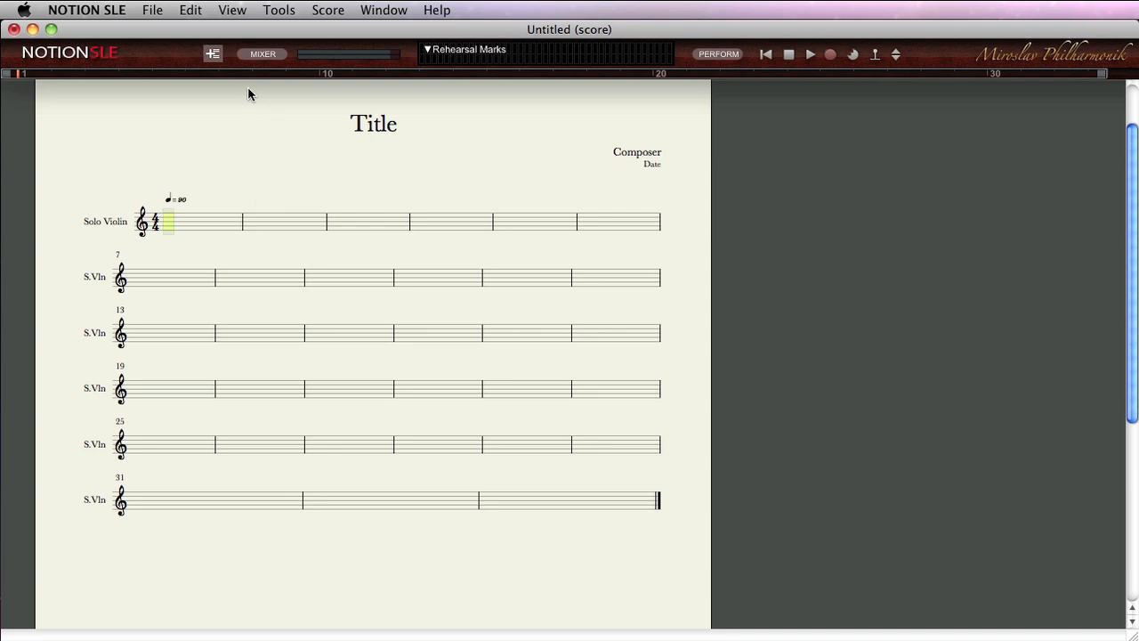
{"action": "mouse_move", "coordinate": [339, 158]}
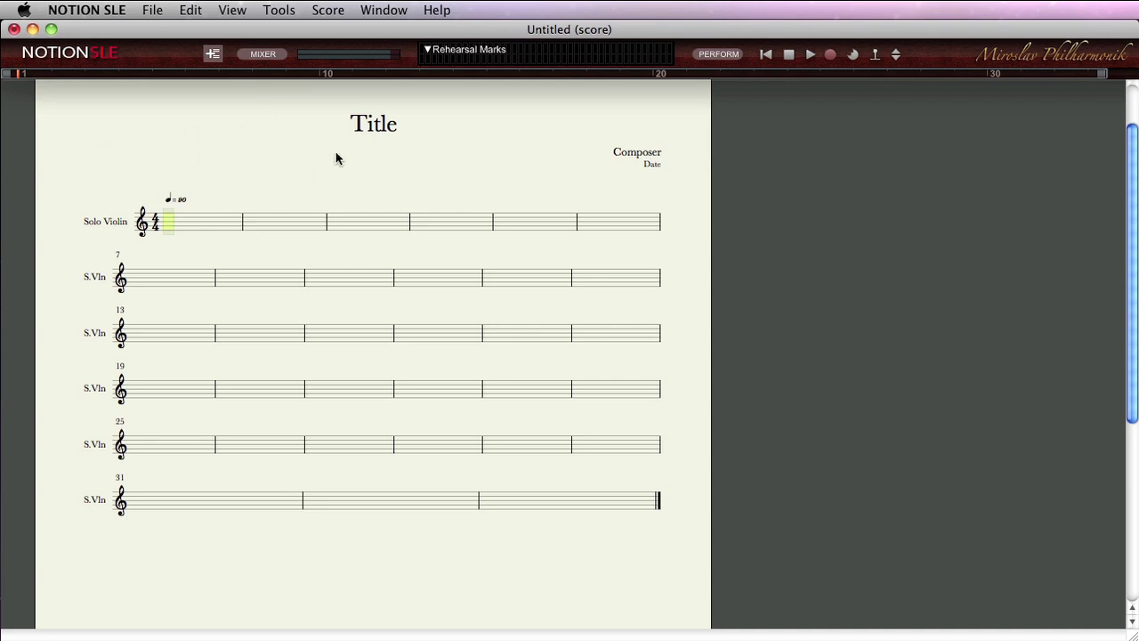
Step: Show the Help options with the user guide and NTempo tutorials
{"action": "left_click", "coordinate": [438, 11]}
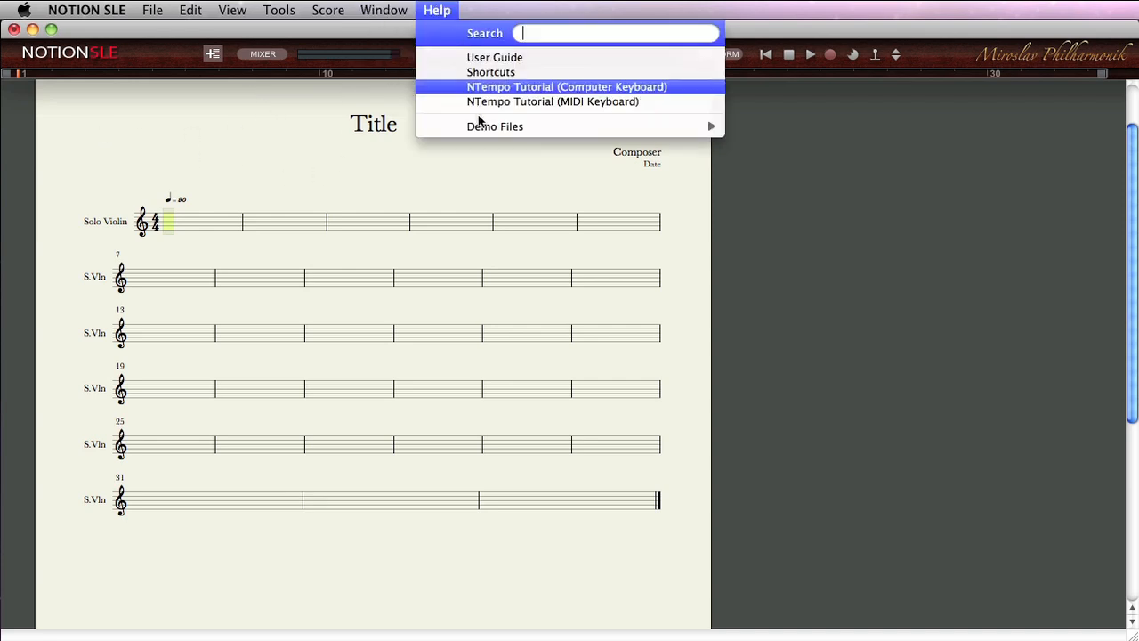
{"action": "mouse_move", "coordinate": [495, 126]}
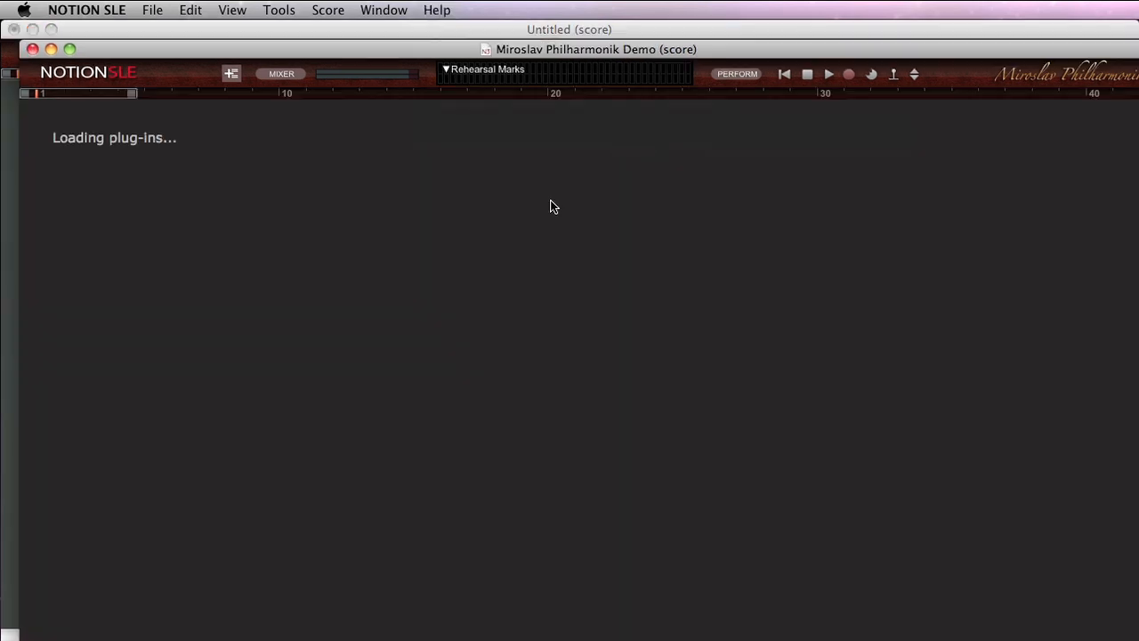
{"action": "mouse_move", "coordinate": [462, 49]}
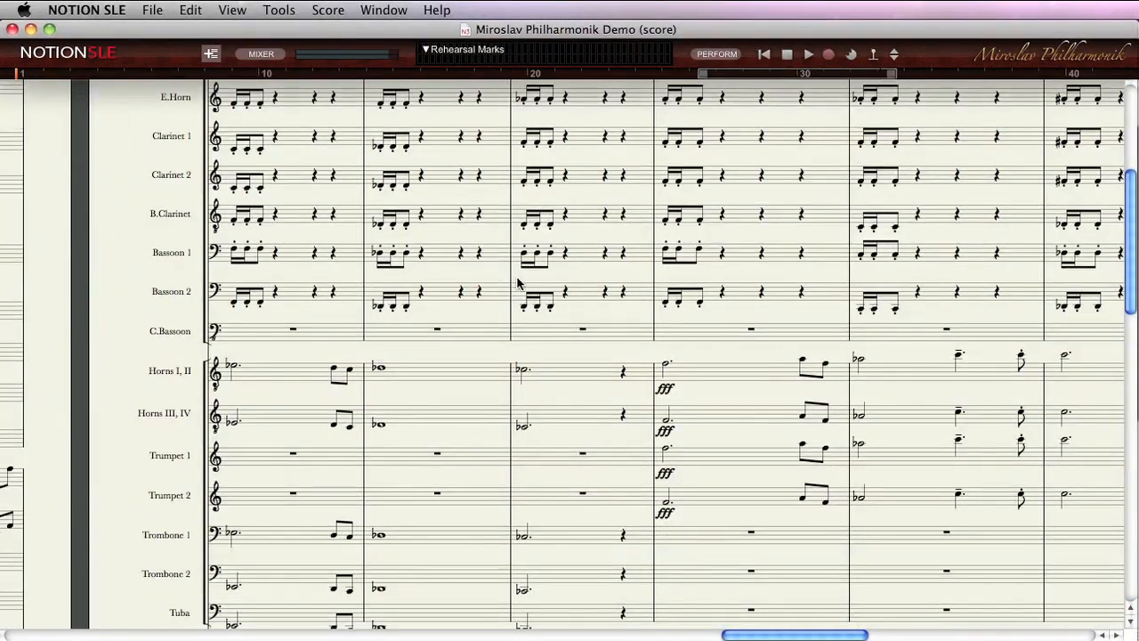
Step: Select and audition passages in the middle and lower staves on their own
{"action": "scroll", "scroll_direction": "down", "scroll_amount": 3}
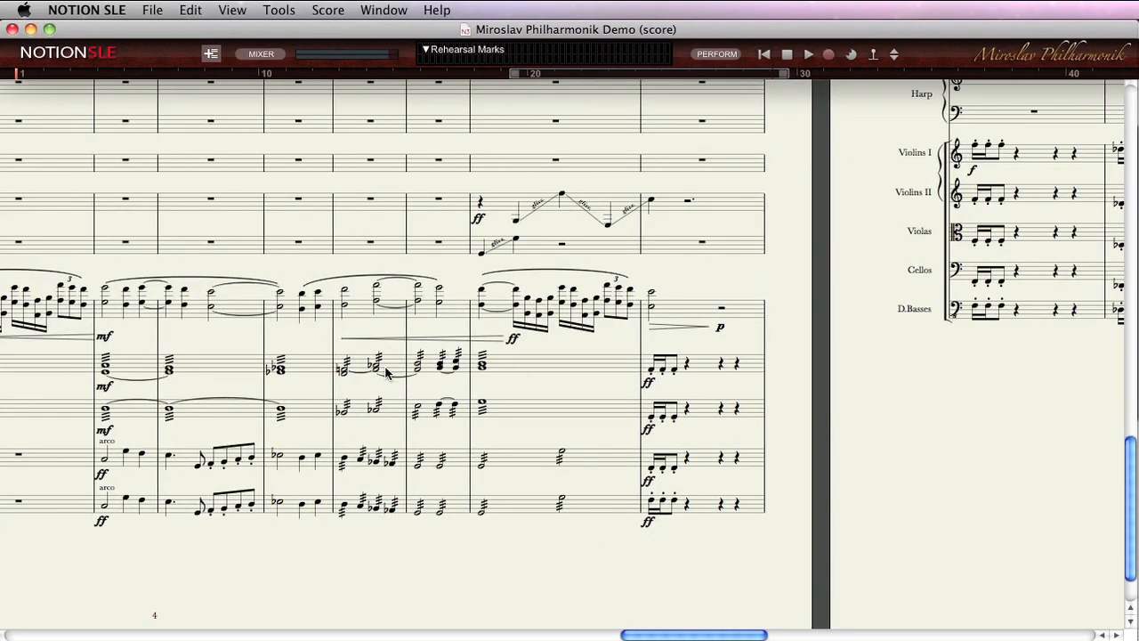
{"action": "left_click", "coordinate": [121, 374]}
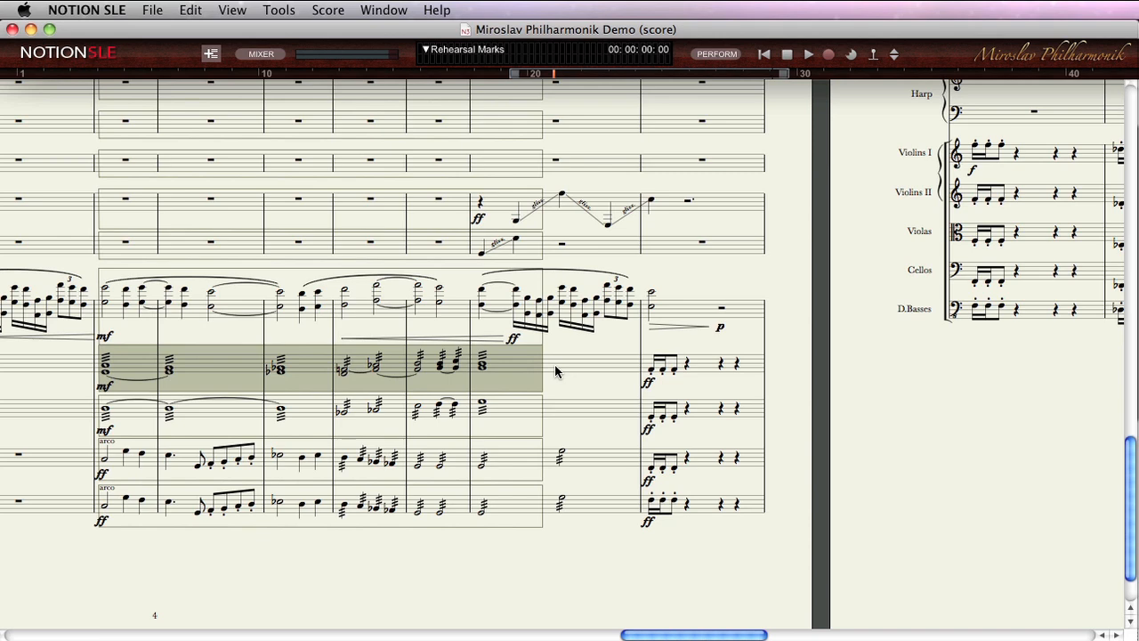
{"action": "left_click", "coordinate": [815, 53]}
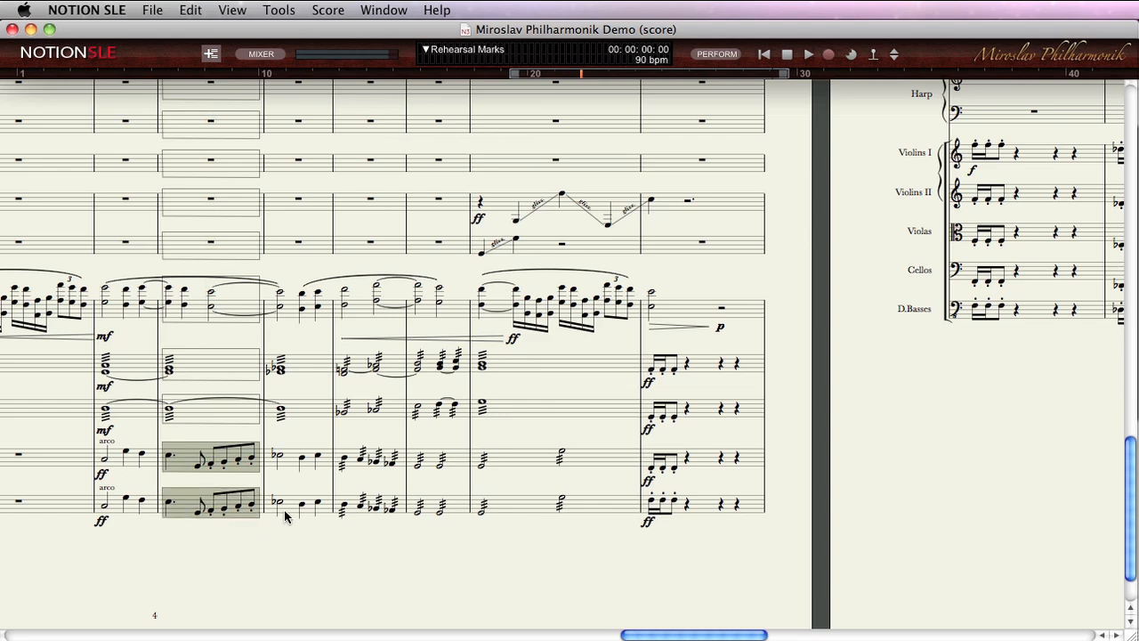
Step: Select the Violins I sul pont. passage and play back just those bars
{"action": "left_click", "coordinate": [808, 55]}
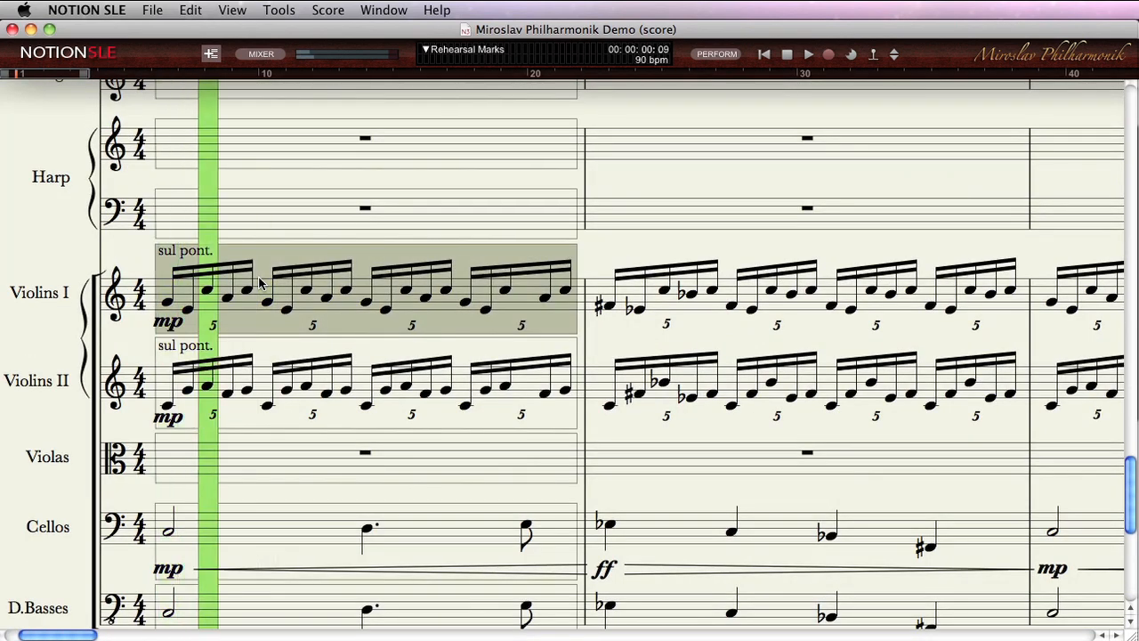
{"action": "left_click", "coordinate": [813, 53]}
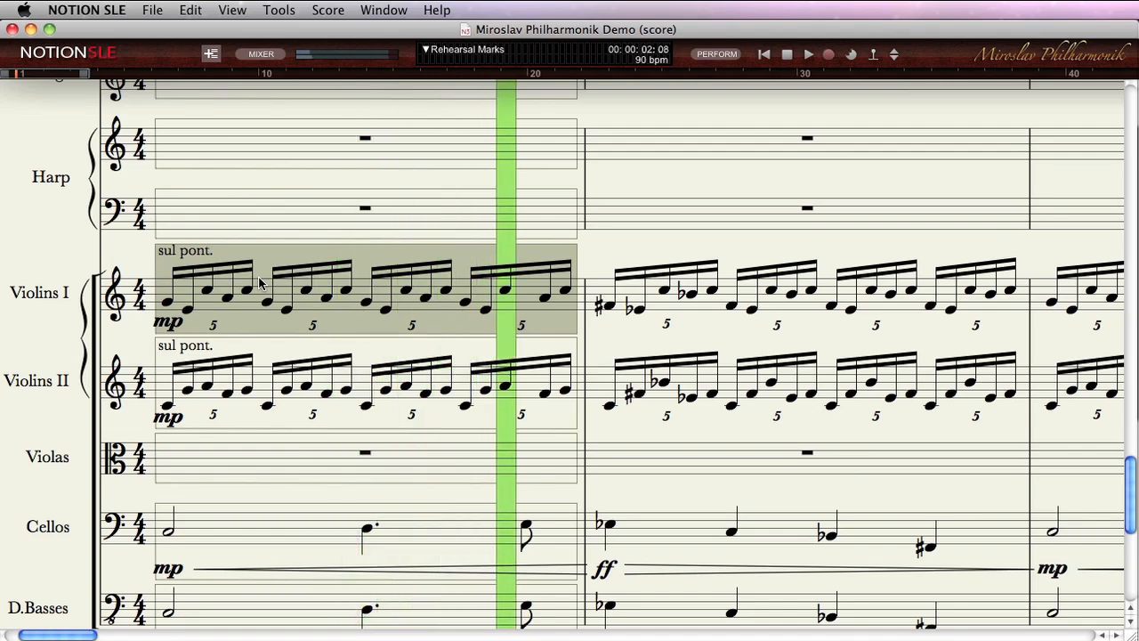
{"action": "left_click", "coordinate": [783, 50]}
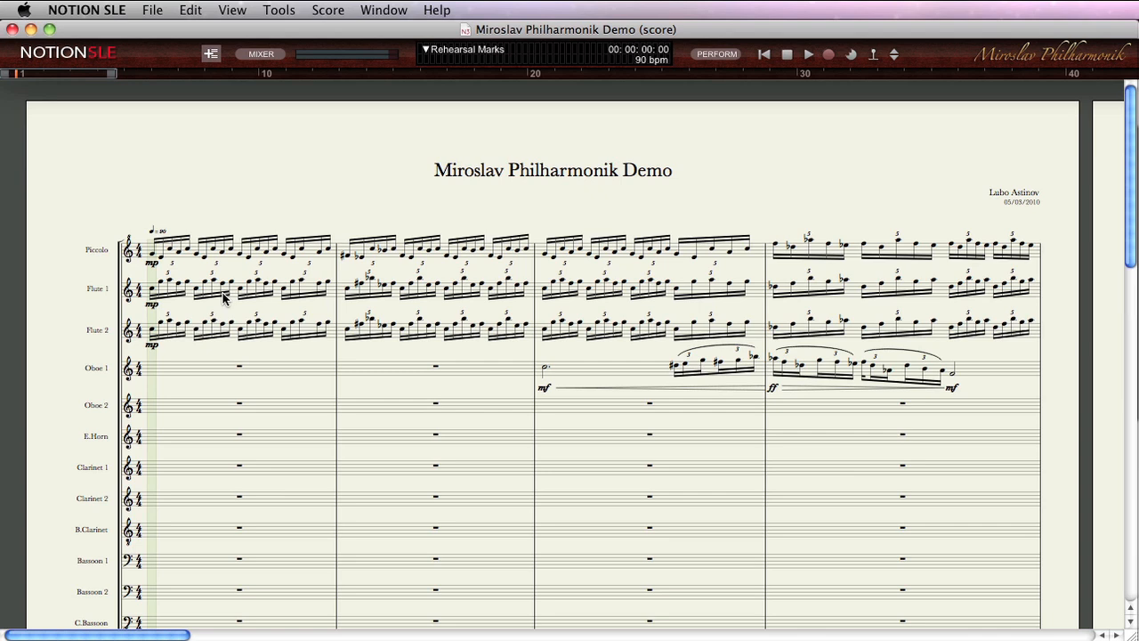
{"action": "mouse_move", "coordinate": [207, 310]}
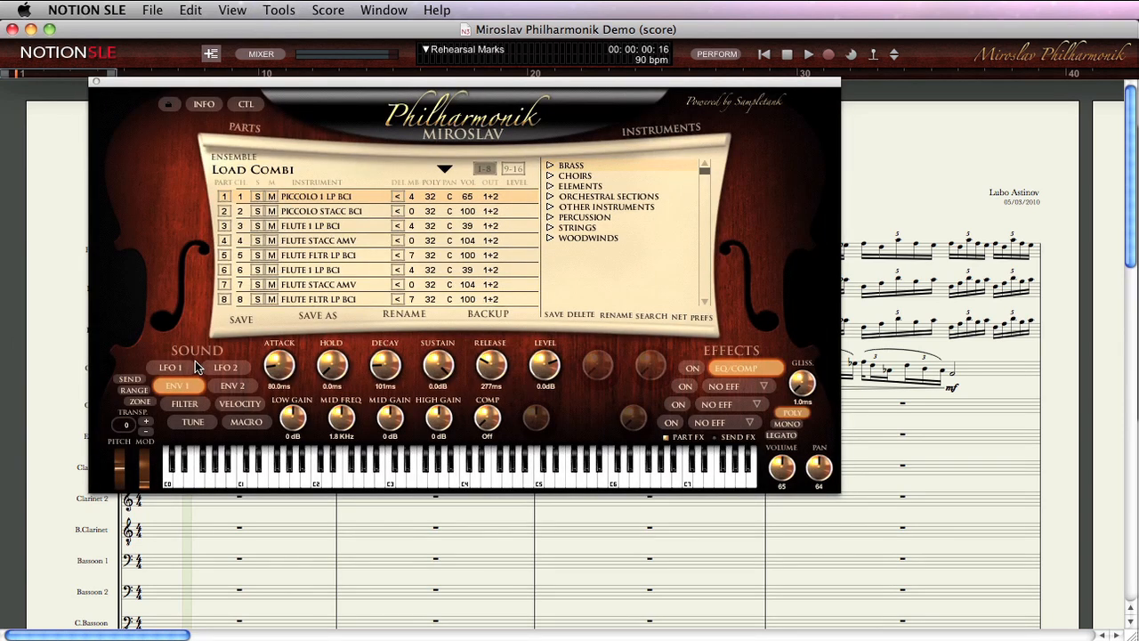
{"action": "mouse_move", "coordinate": [87, 222]}
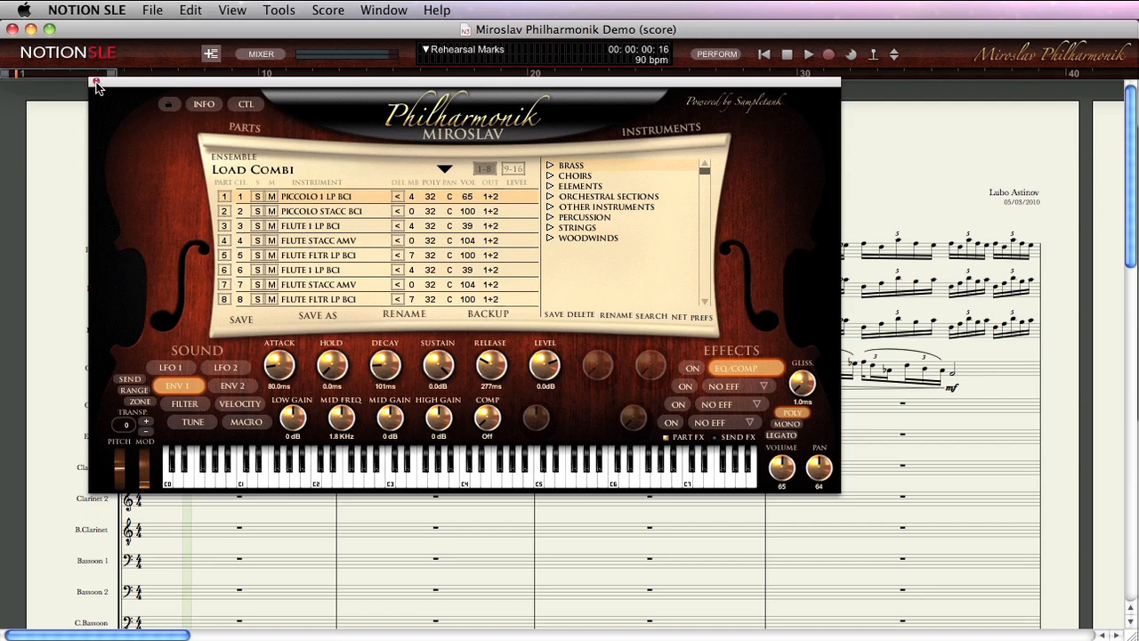
Step: Close the Philharmonik instrument window and start the demo score playing from measure 1
{"action": "left_click", "coordinate": [93, 85]}
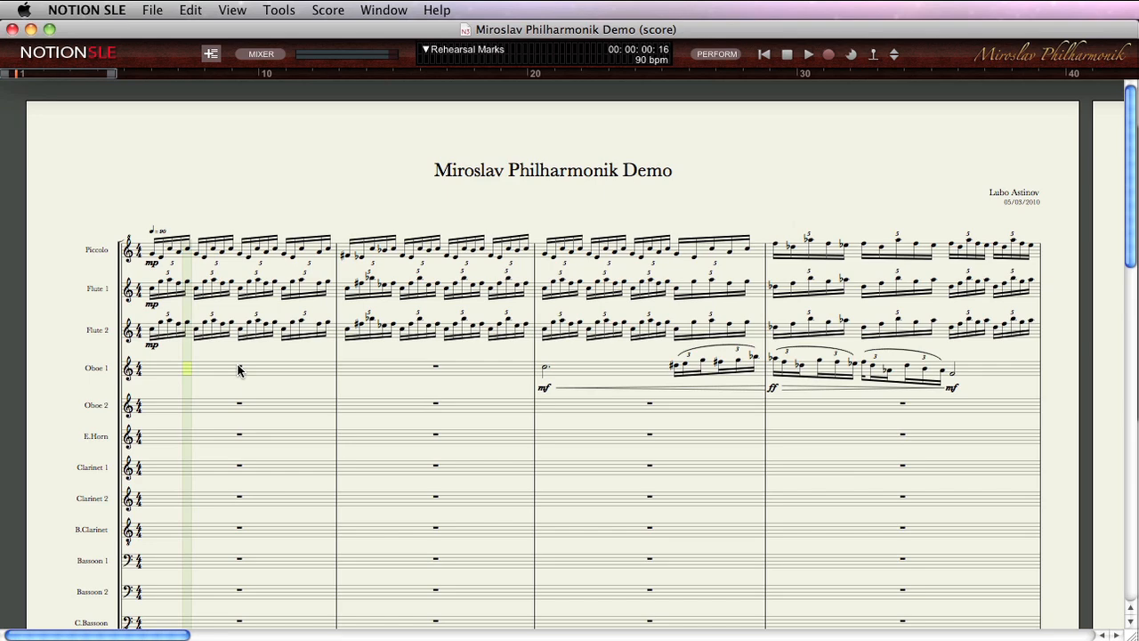
{"action": "scroll", "scroll_direction": "down", "scroll_amount": 3}
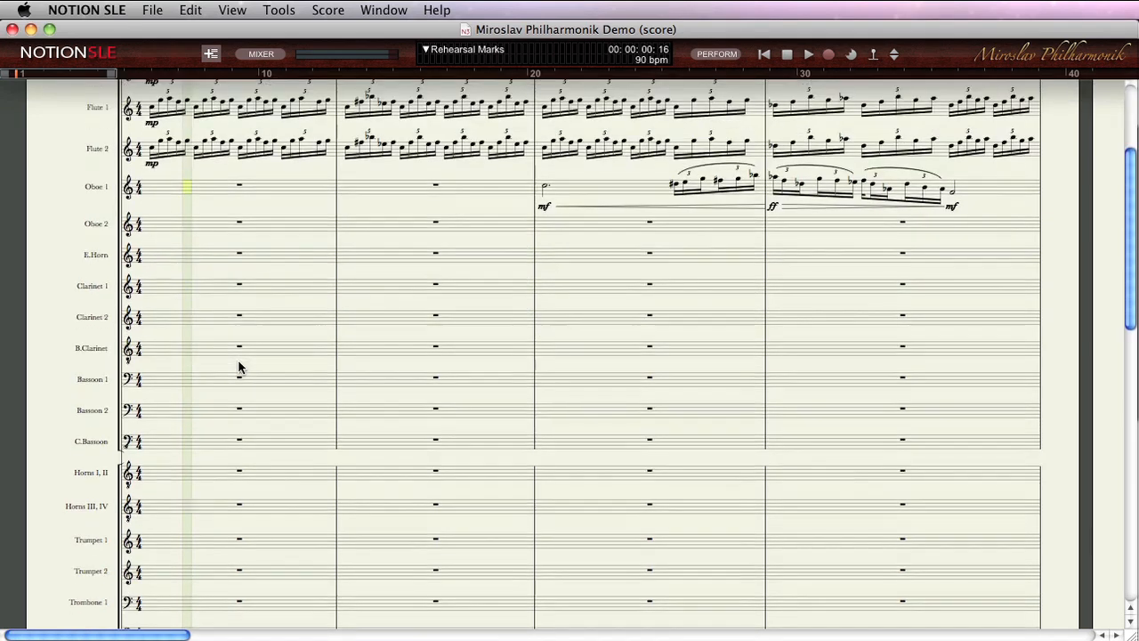
{"action": "scroll", "scroll_direction": "up", "scroll_amount": 3}
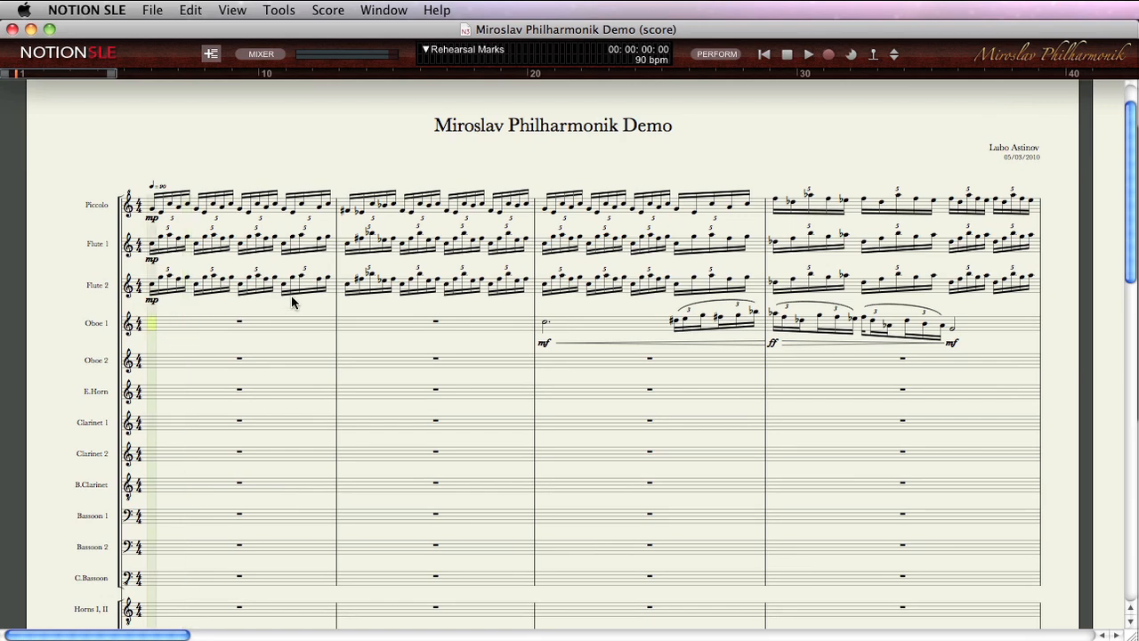
{"action": "scroll", "scroll_direction": "down", "scroll_amount": 3}
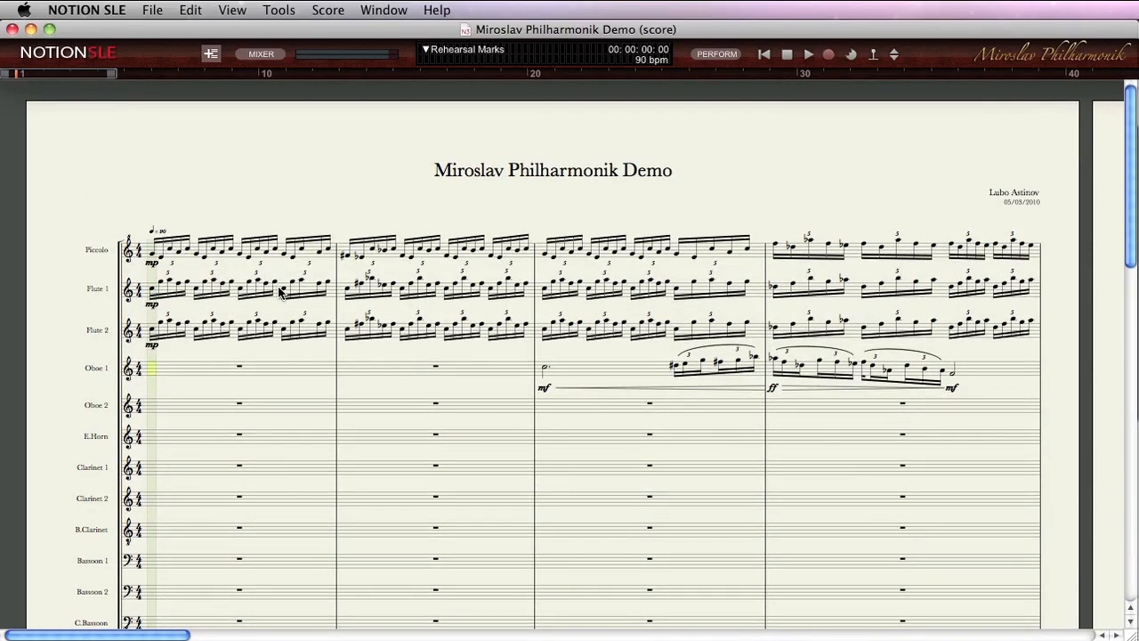
{"action": "scroll", "scroll_direction": "down", "scroll_amount": 3}
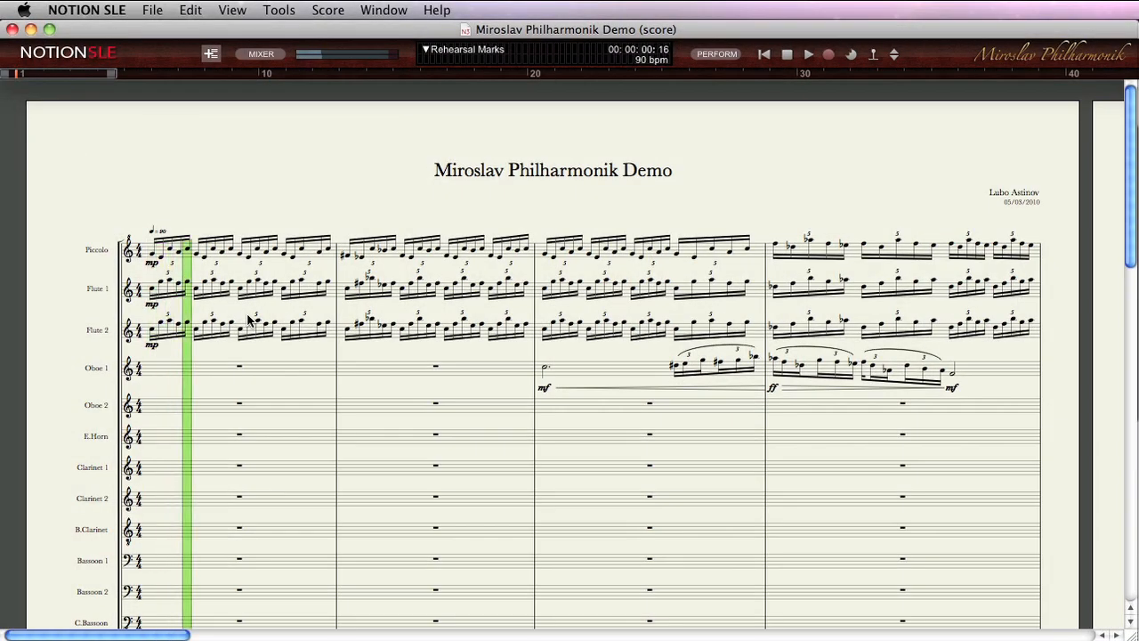
Step: Let playback continue through the later measures toward the harp glissandi and closing bars
{"action": "left_click", "coordinate": [808, 53]}
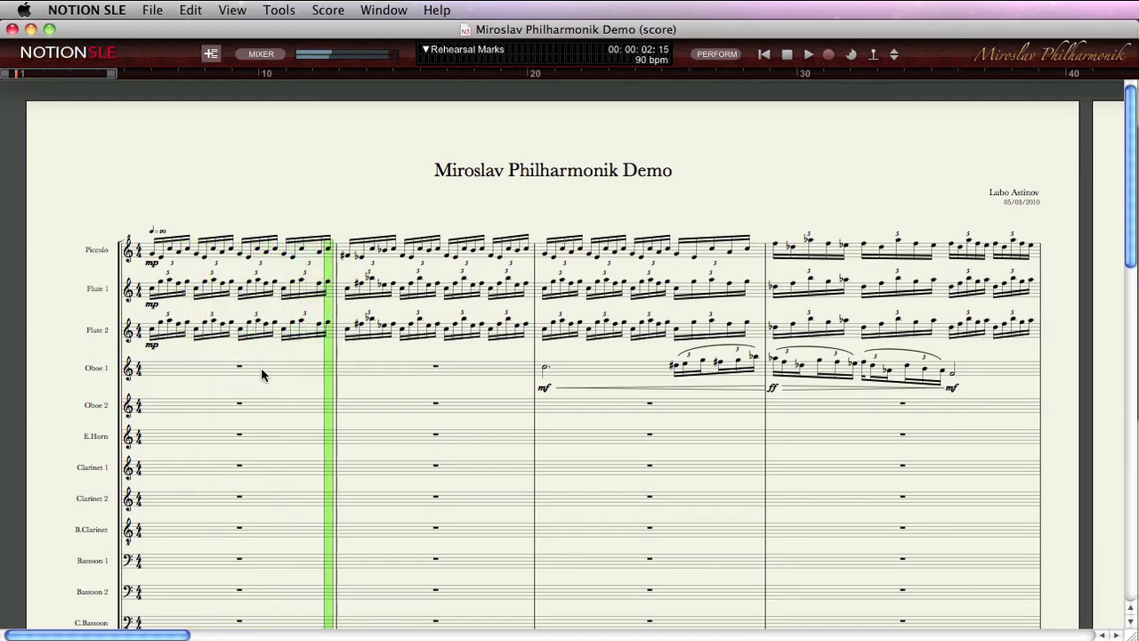
{"action": "scroll", "scroll_direction": "down", "scroll_amount": 3}
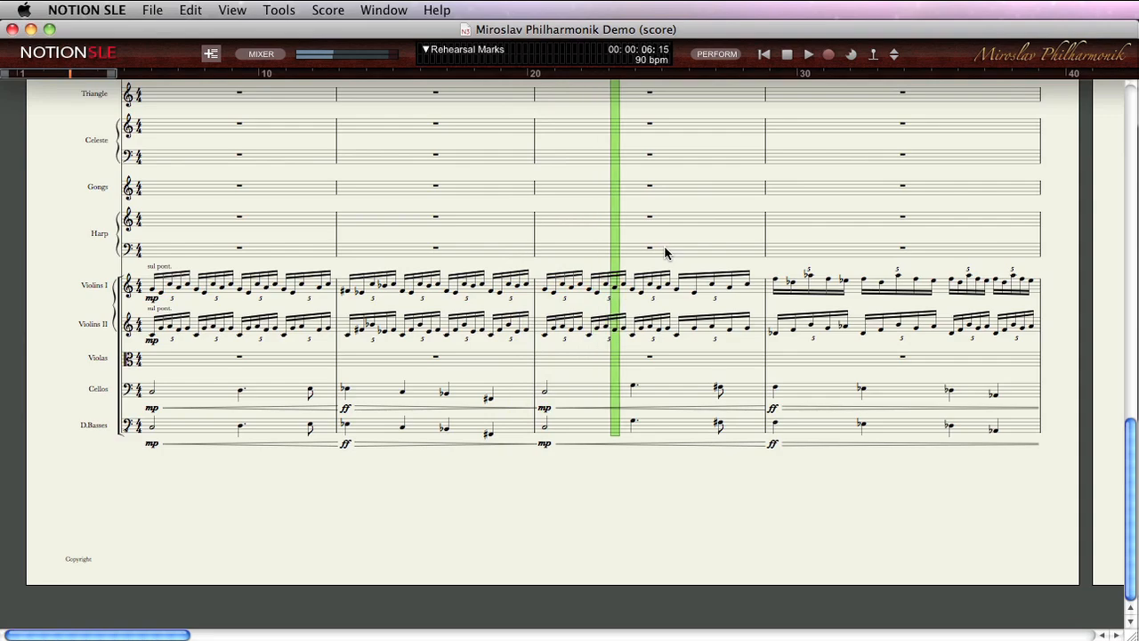
{"action": "left_click", "coordinate": [811, 53]}
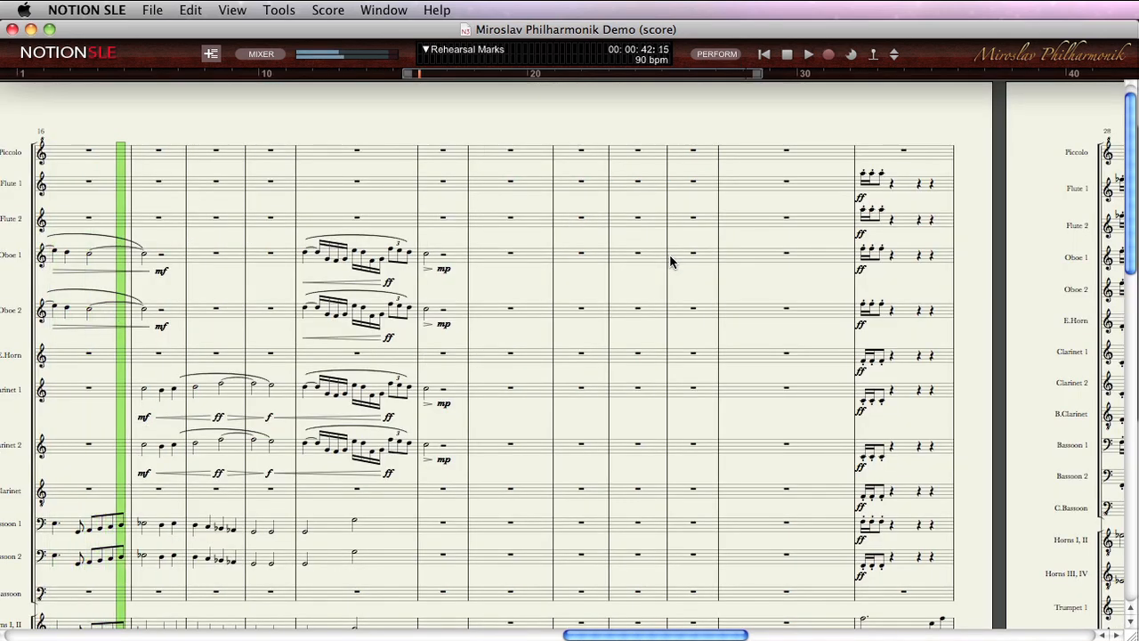
{"action": "left_click", "coordinate": [796, 53]}
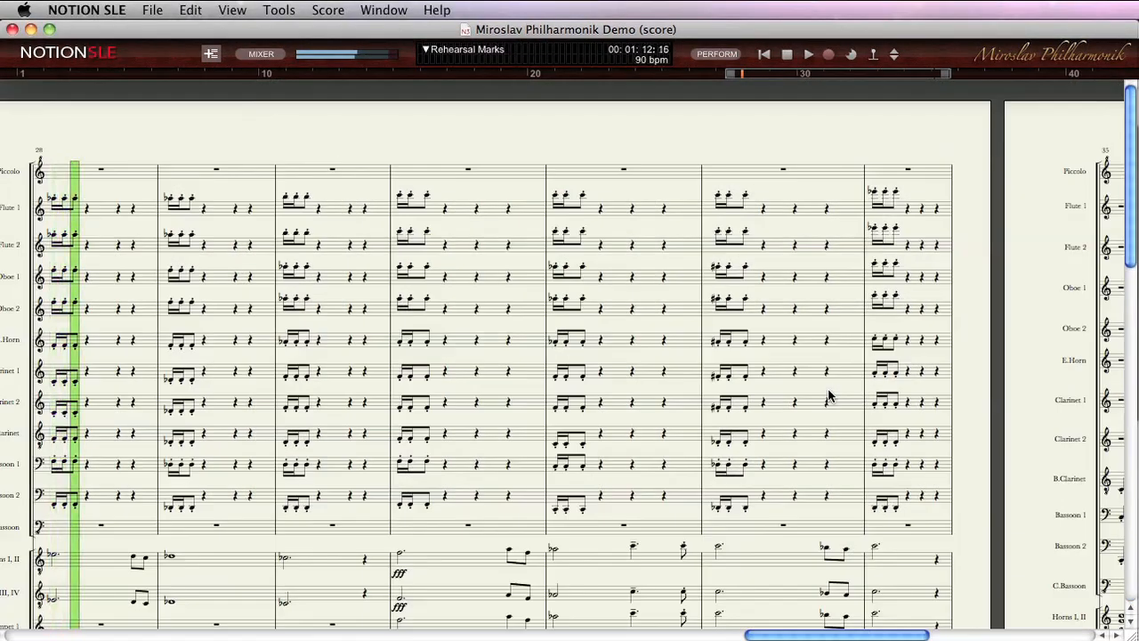
{"action": "scroll", "scroll_direction": "down", "scroll_amount": 3}
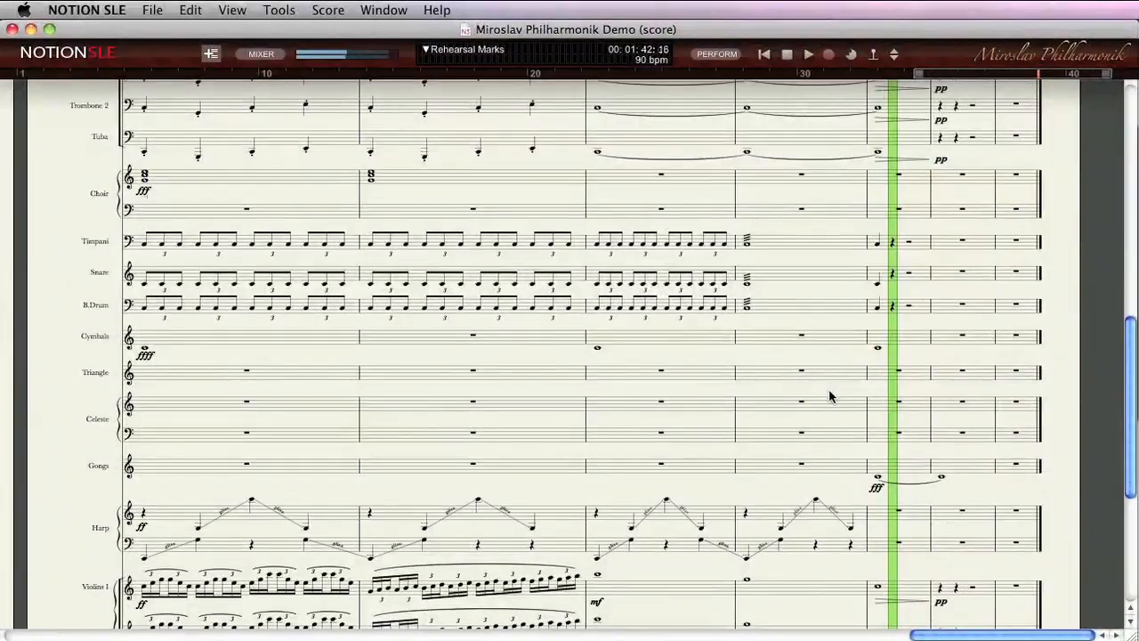
{"action": "scroll", "scroll_direction": "down", "scroll_amount": 3}
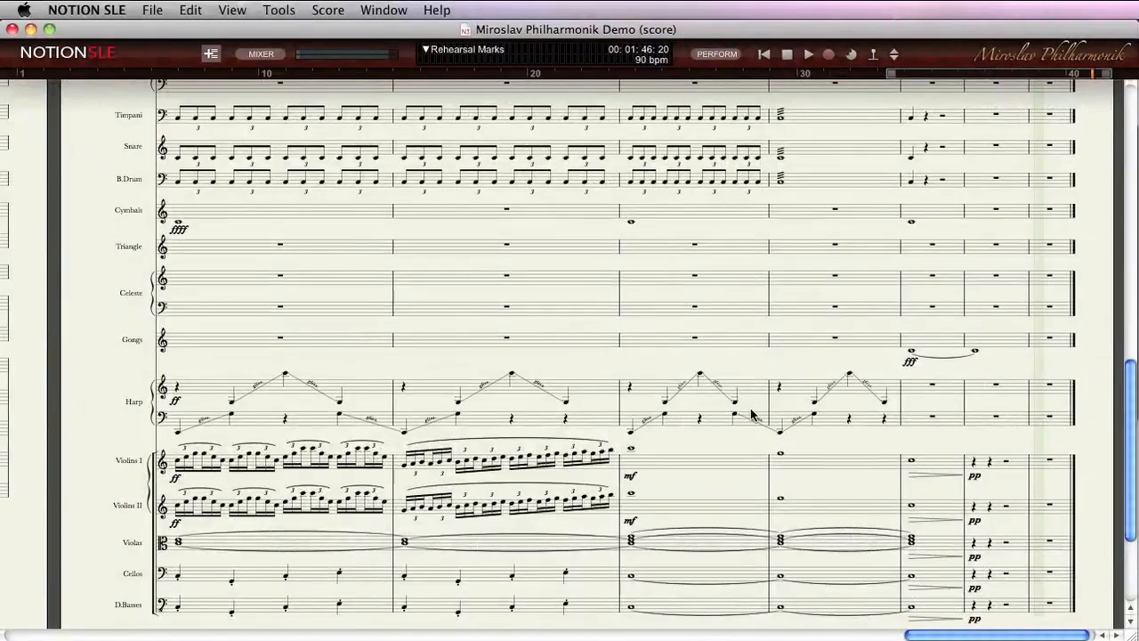
Step: Select the harp glissando bars near the close and play back just that selection
{"action": "left_click", "coordinate": [694, 410]}
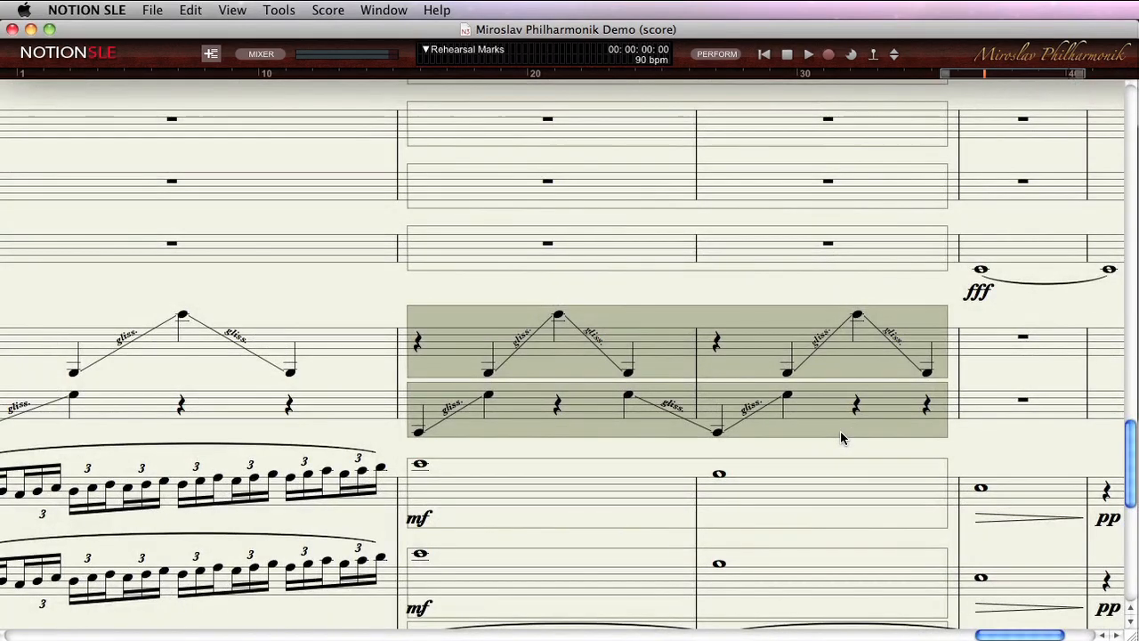
{"action": "left_click", "coordinate": [808, 54]}
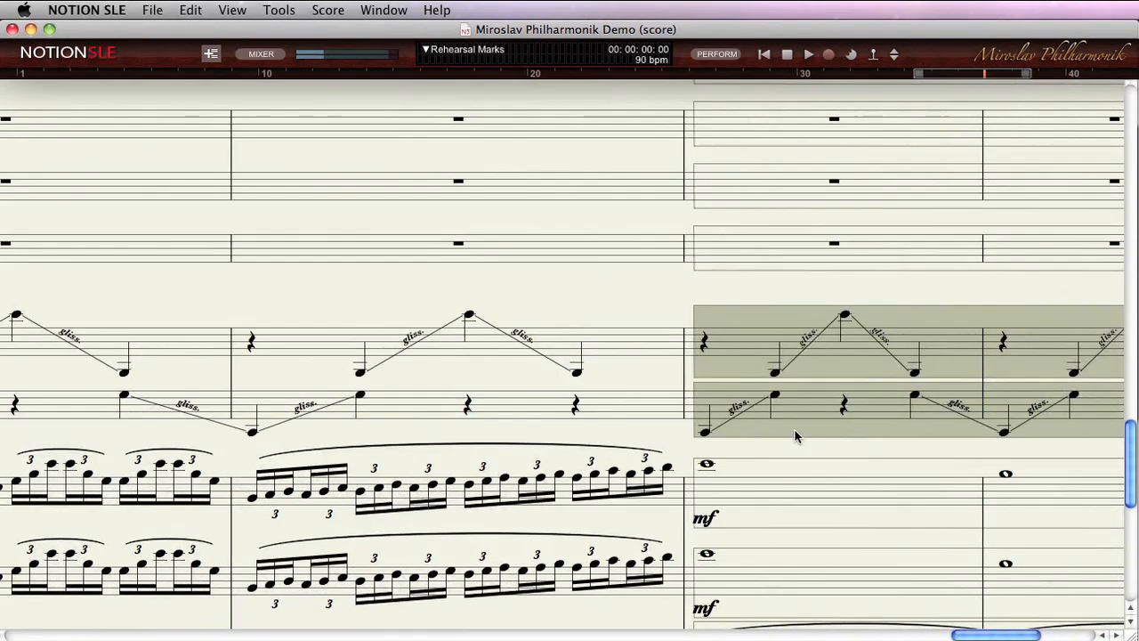
{"action": "left_click", "coordinate": [814, 55]}
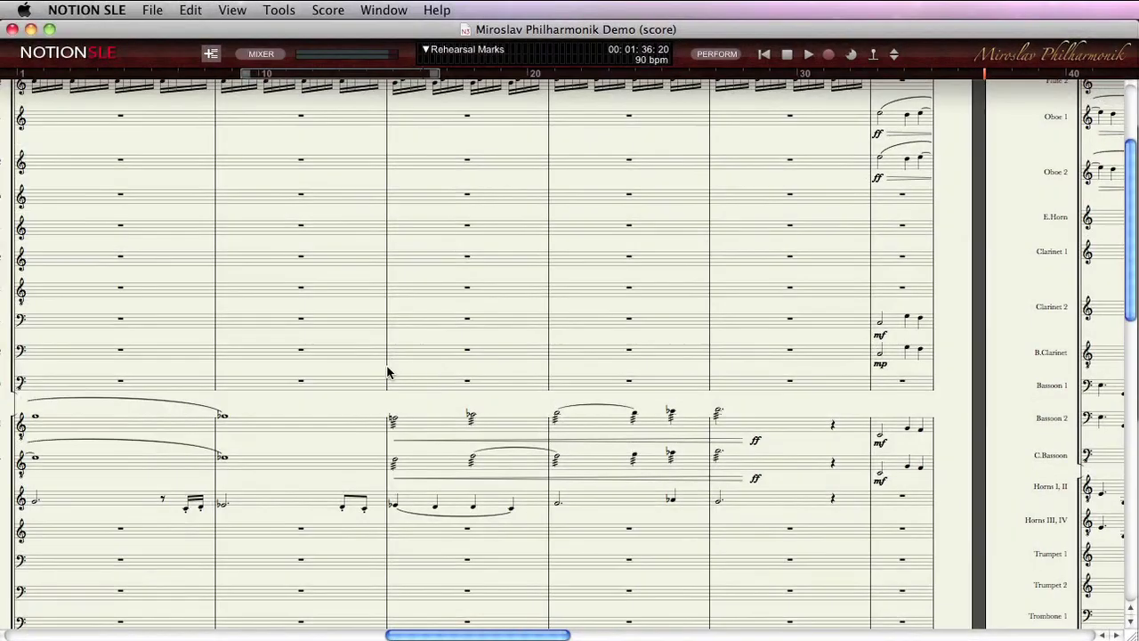
Step: Show the Woodwinds I output destinations (Master, Sends Only, channel pairs) in the Mixer
{"action": "left_click", "coordinate": [260, 54]}
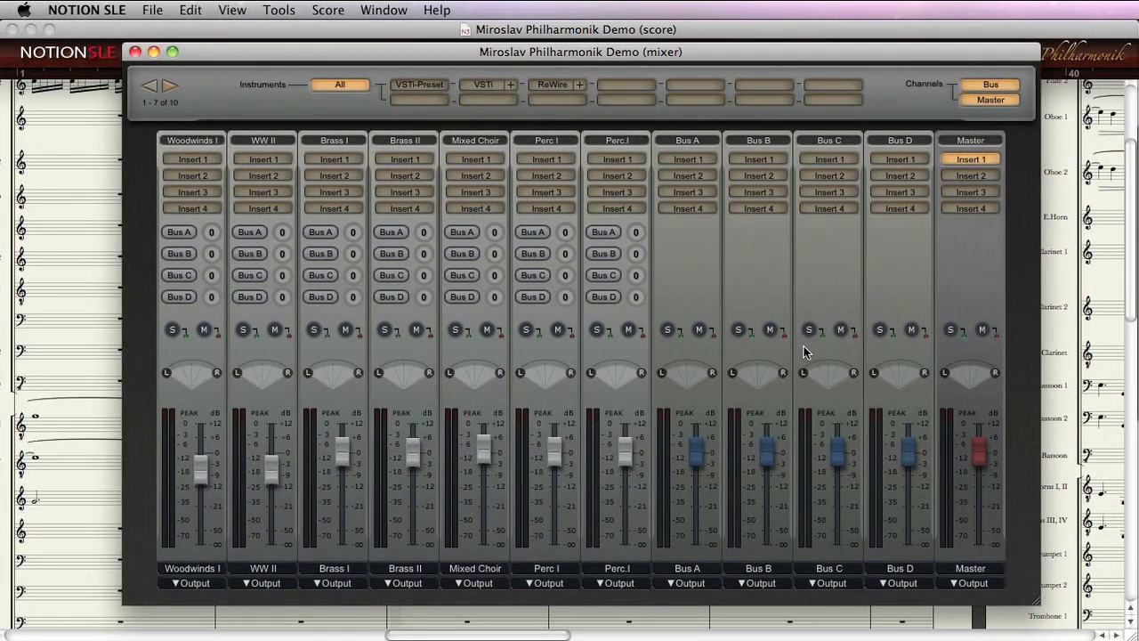
{"action": "mouse_move", "coordinate": [317, 395]}
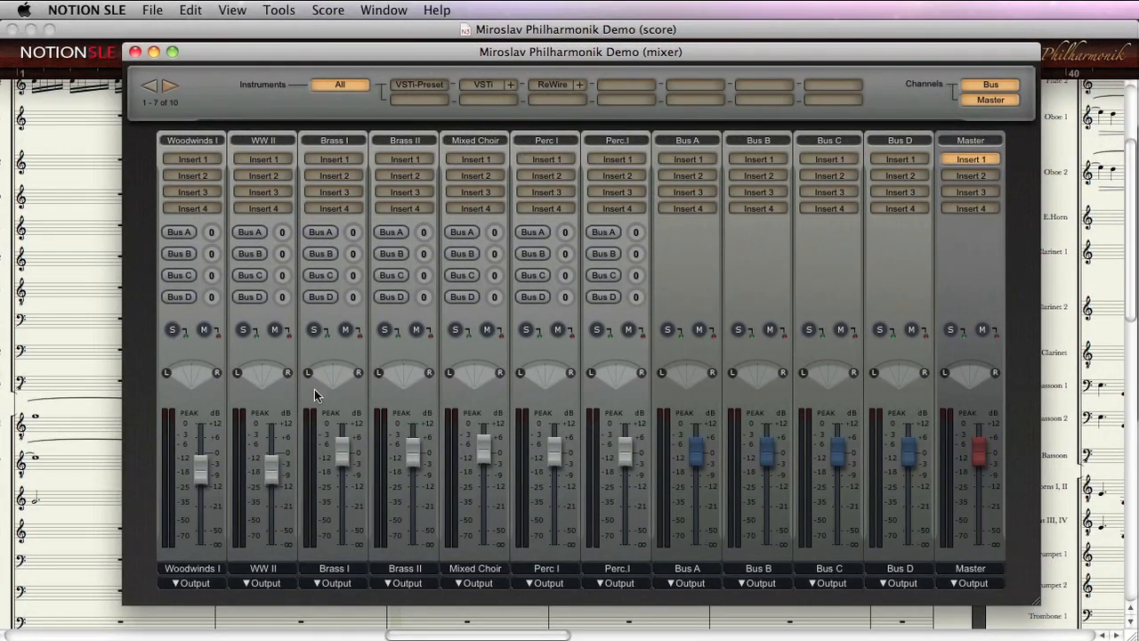
{"action": "left_click", "coordinate": [187, 584]}
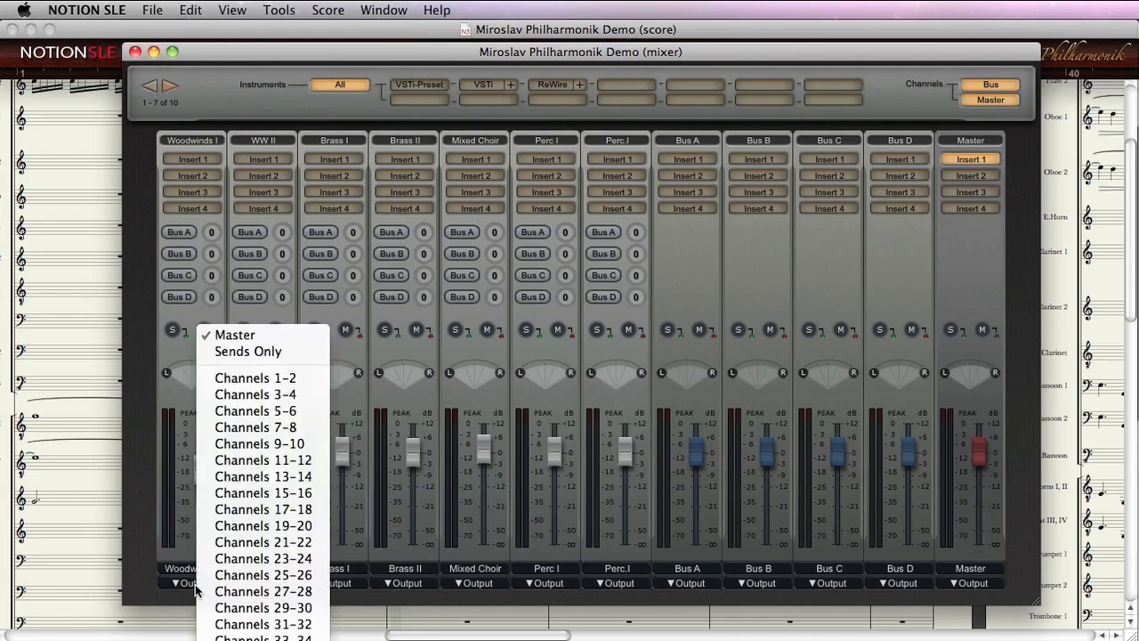
{"action": "mouse_move", "coordinate": [264, 608]}
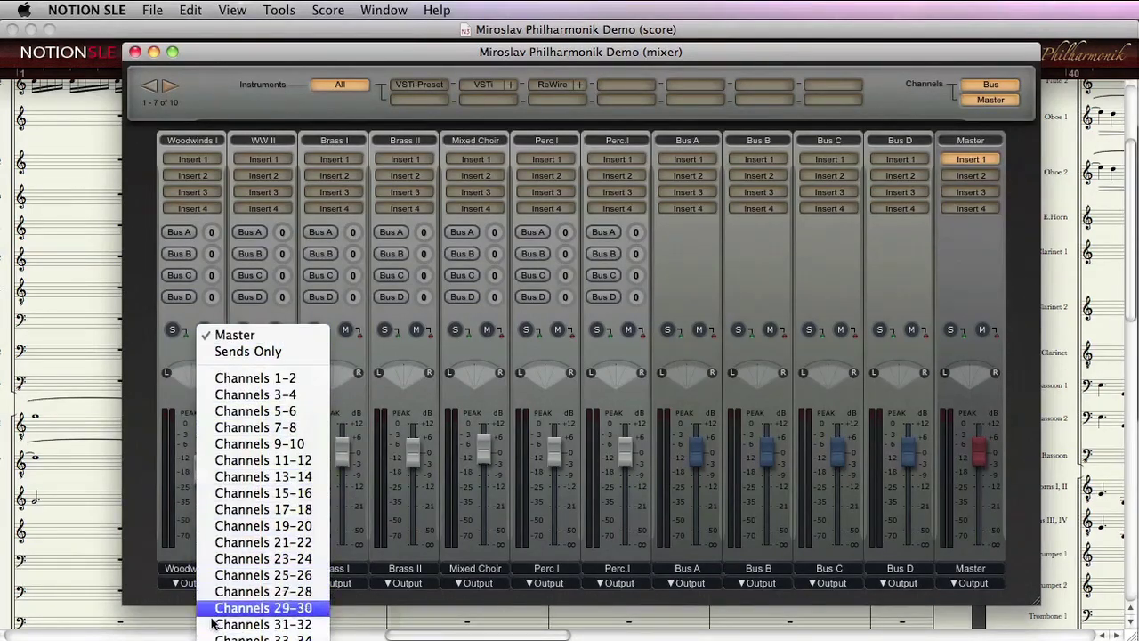
{"action": "mouse_move", "coordinate": [256, 410]}
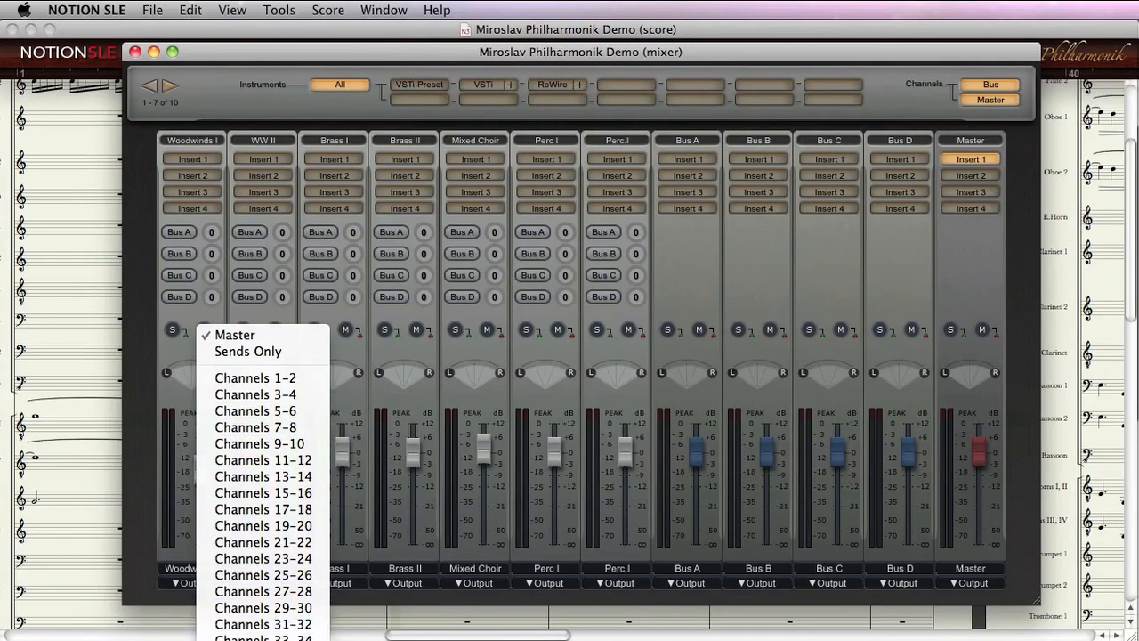
{"action": "mouse_move", "coordinate": [181, 606]}
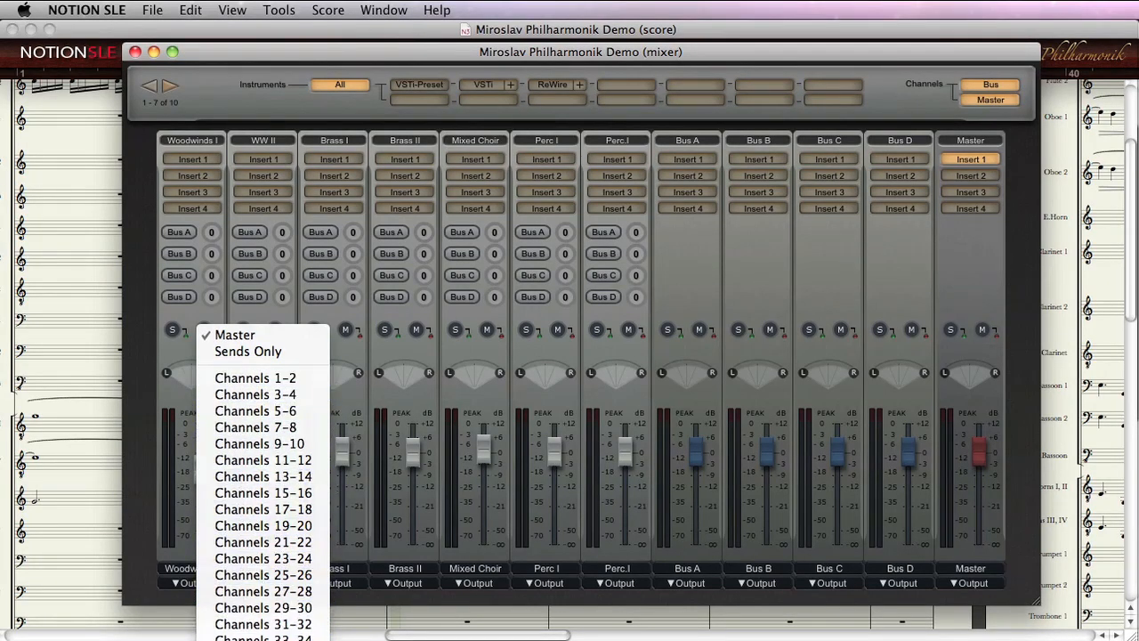
{"action": "mouse_move", "coordinate": [254, 378]}
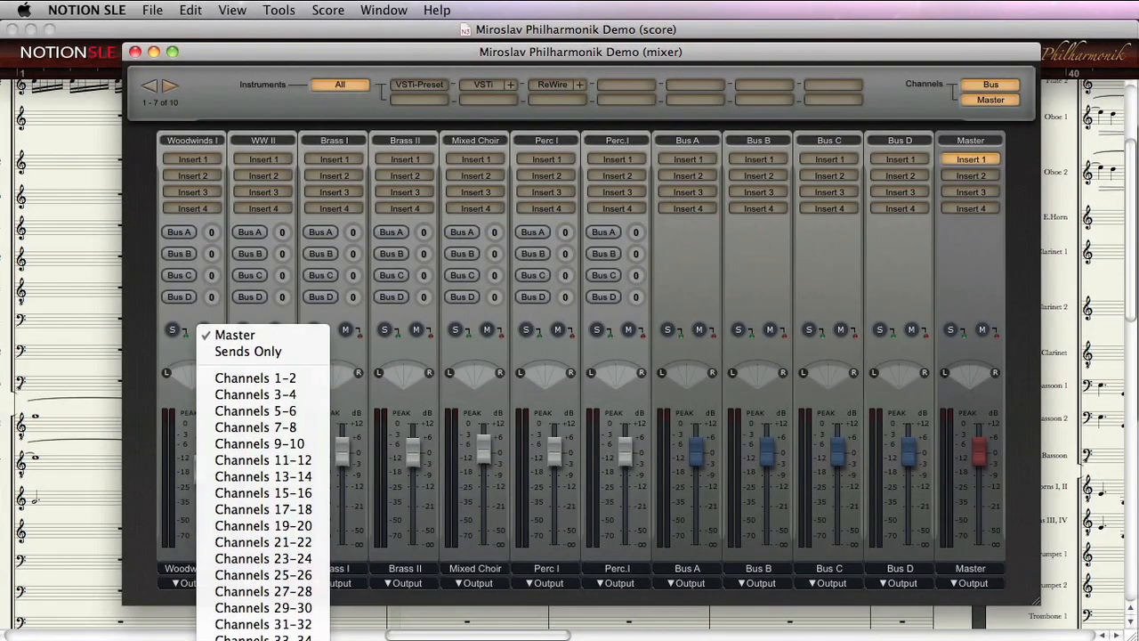
Step: Leave Woodwinds I routed to Master and review the channel strips, faders and bus sends
{"action": "left_click", "coordinate": [235, 335]}
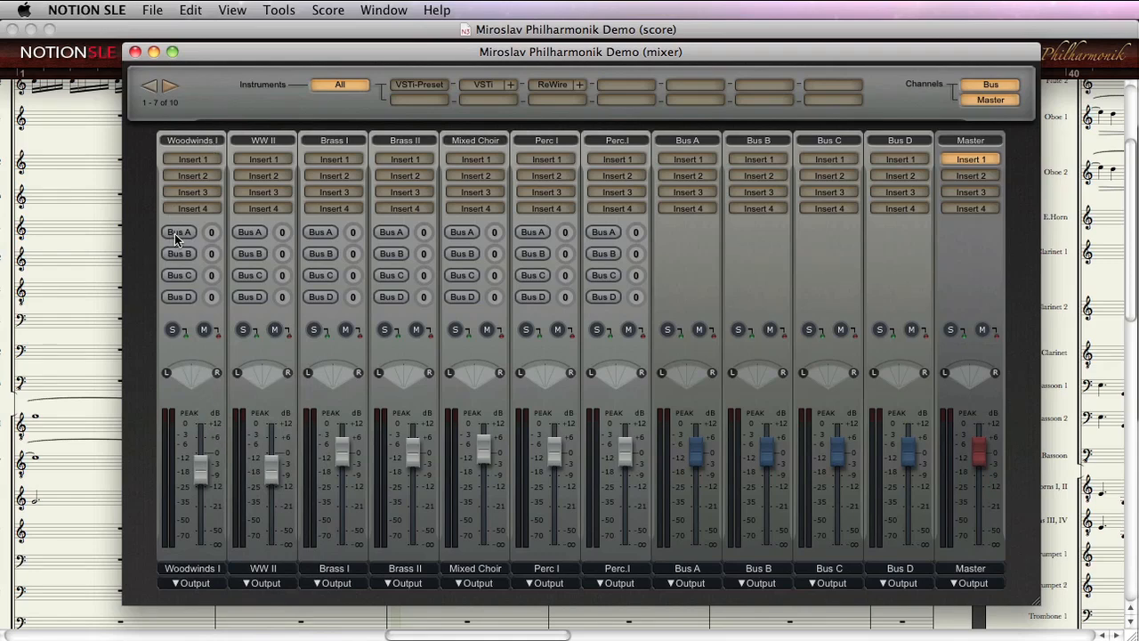
{"action": "mouse_move", "coordinate": [331, 62]}
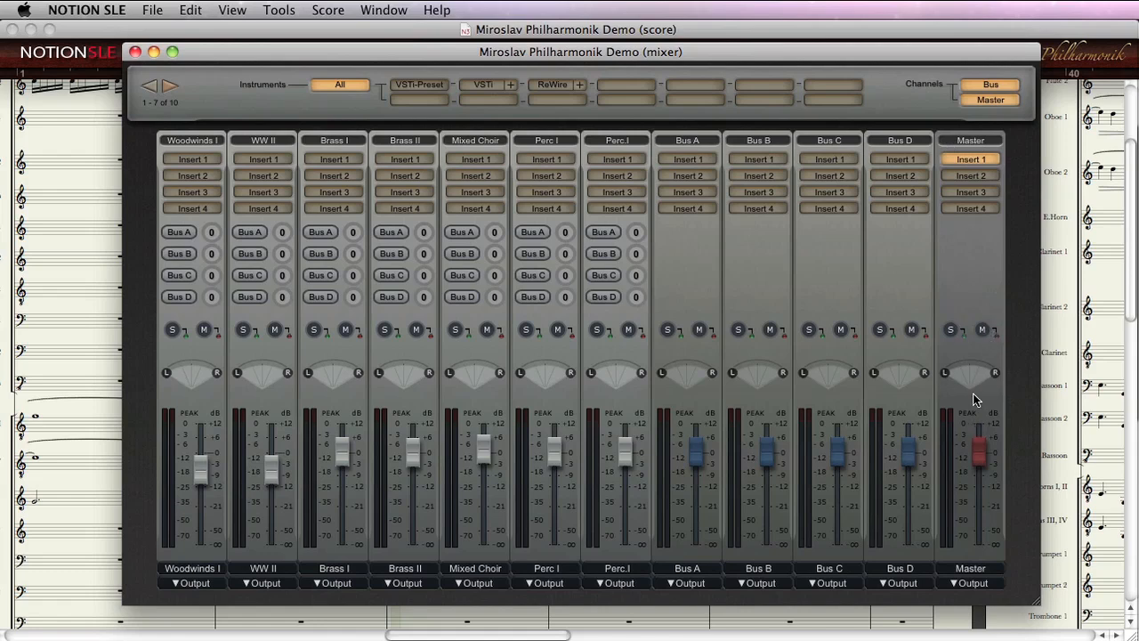
{"action": "mouse_move", "coordinate": [371, 381]}
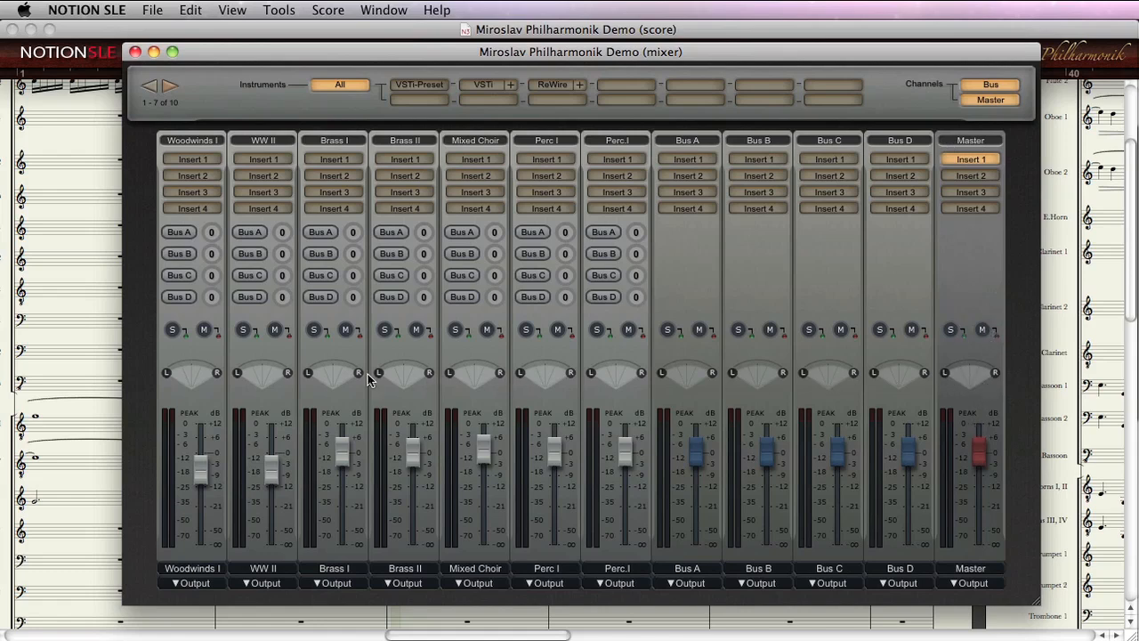
{"action": "mouse_move", "coordinate": [113, 381]}
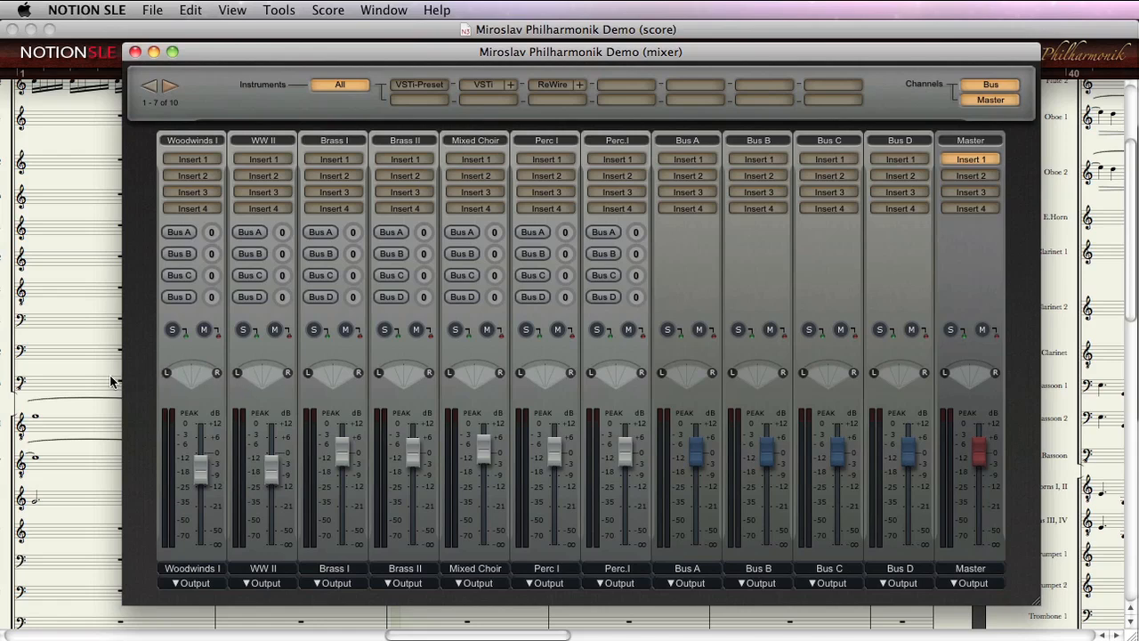
{"action": "mouse_move", "coordinate": [434, 288]}
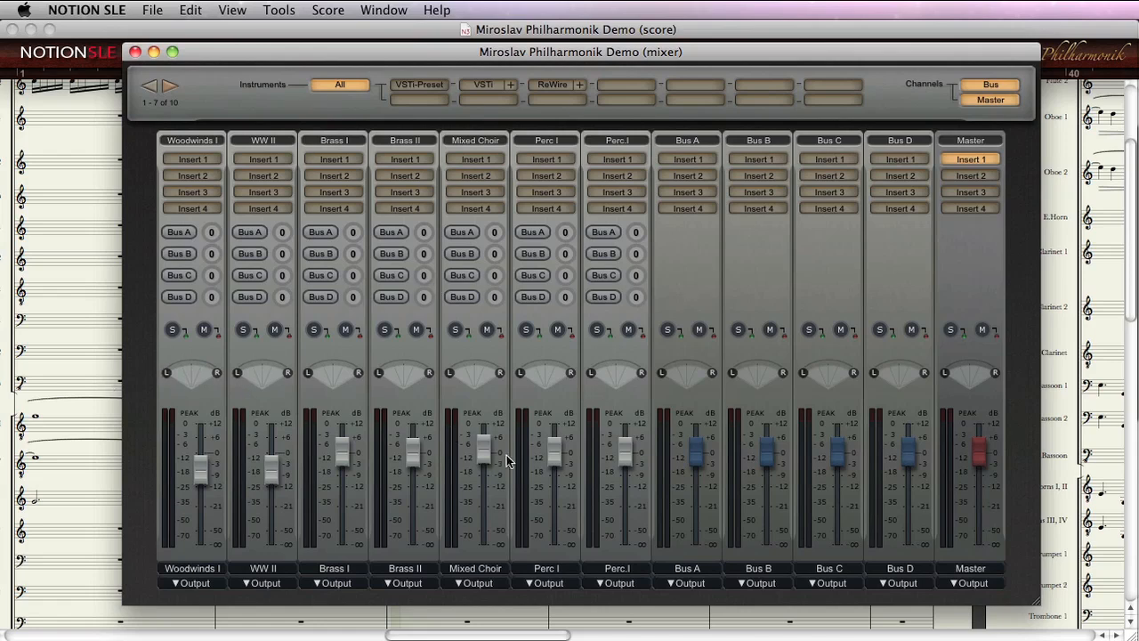
{"action": "left_click_drag", "start_coordinate": [484, 445], "coordinate": [484, 459]}
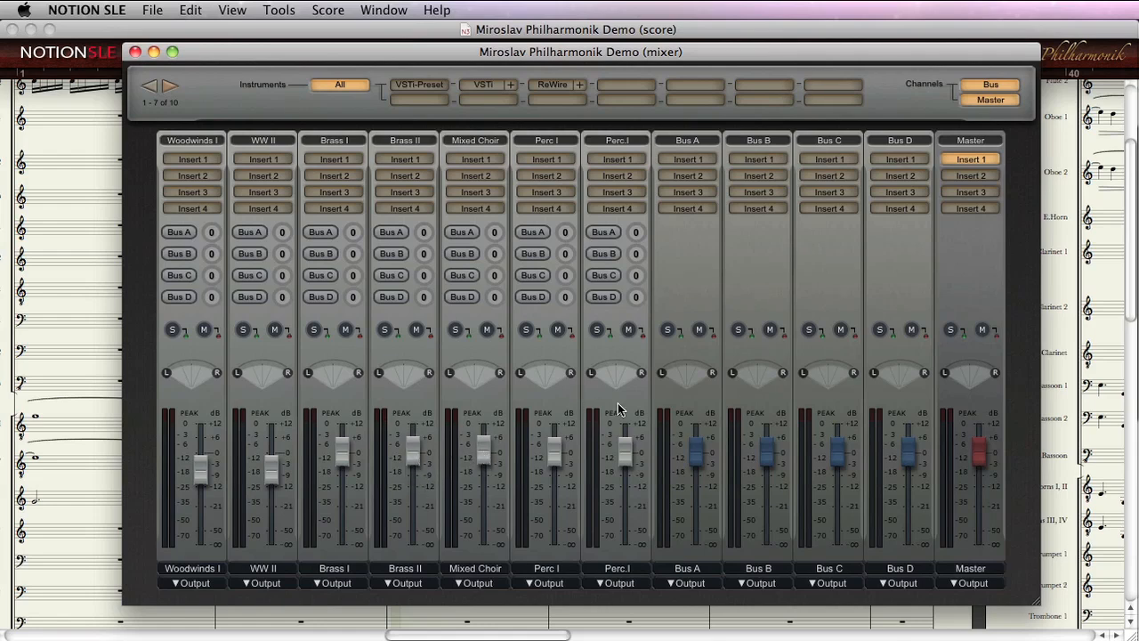
{"action": "mouse_move", "coordinate": [845, 313]}
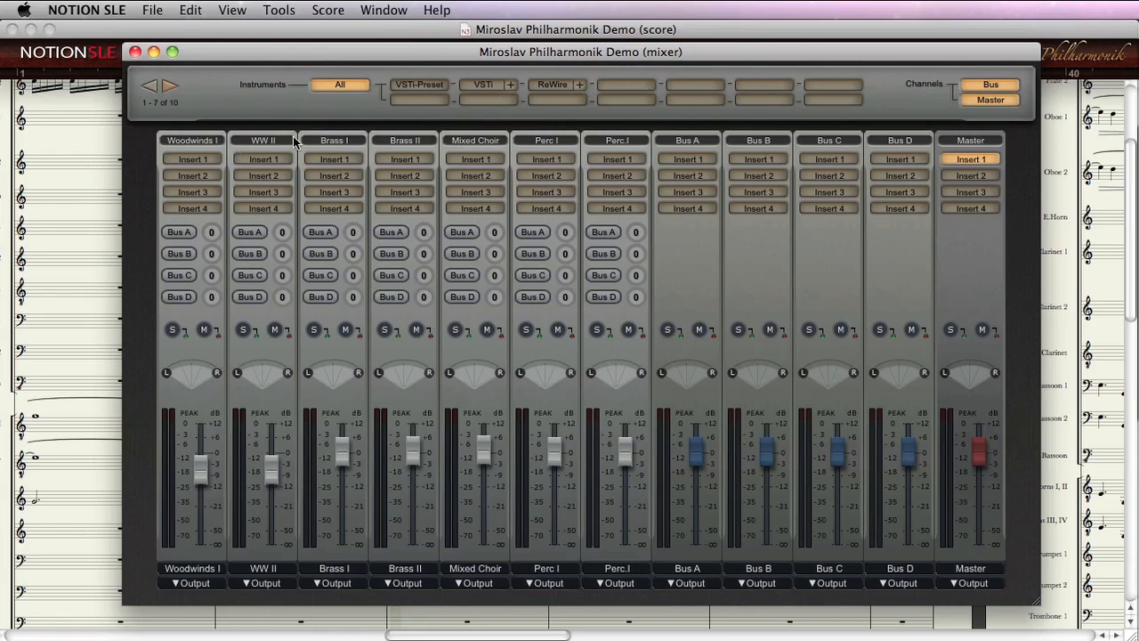
{"action": "mouse_move", "coordinate": [562, 85]}
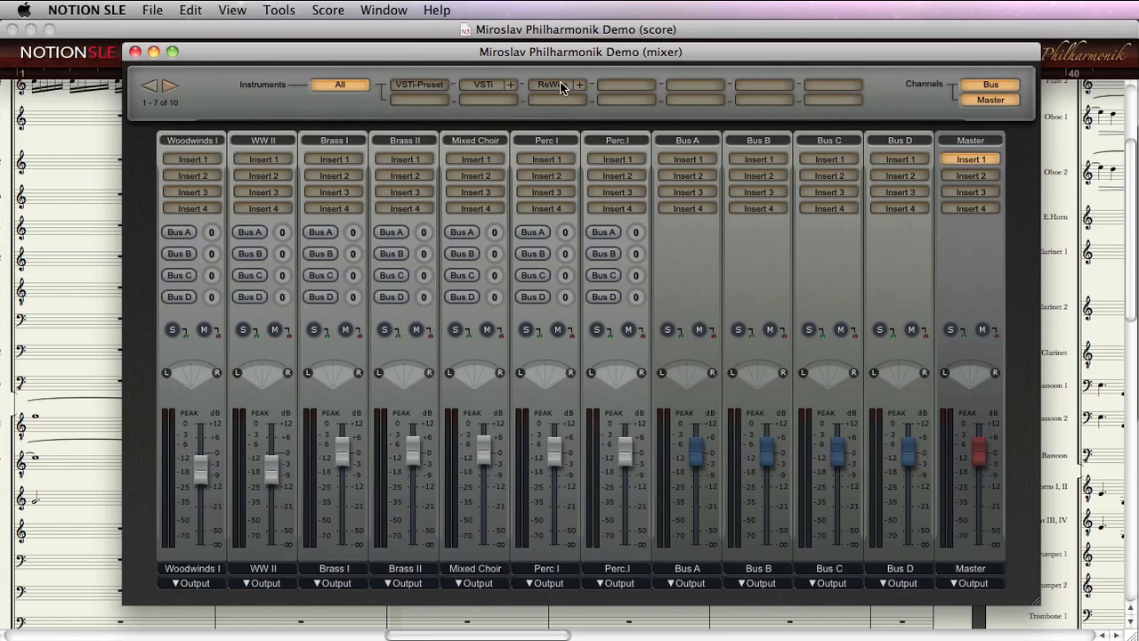
{"action": "mouse_move", "coordinate": [584, 92]}
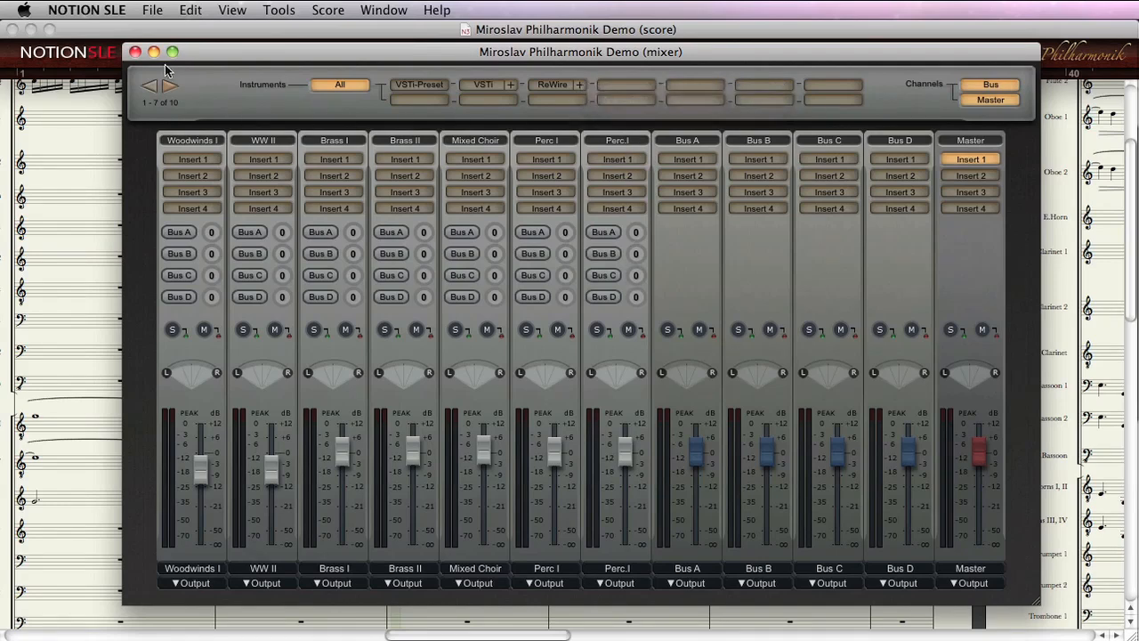
Step: Close the Mixer and return to the demo score ready for Perform mode at measure 1
{"action": "left_click", "coordinate": [135, 50]}
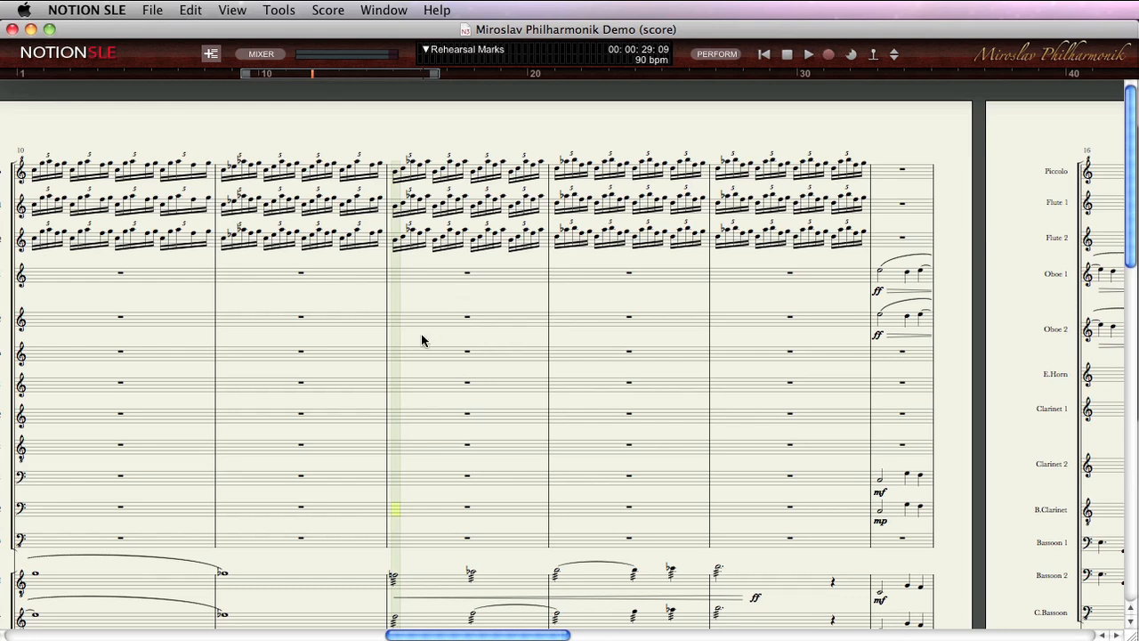
{"action": "mouse_move", "coordinate": [423, 299]}
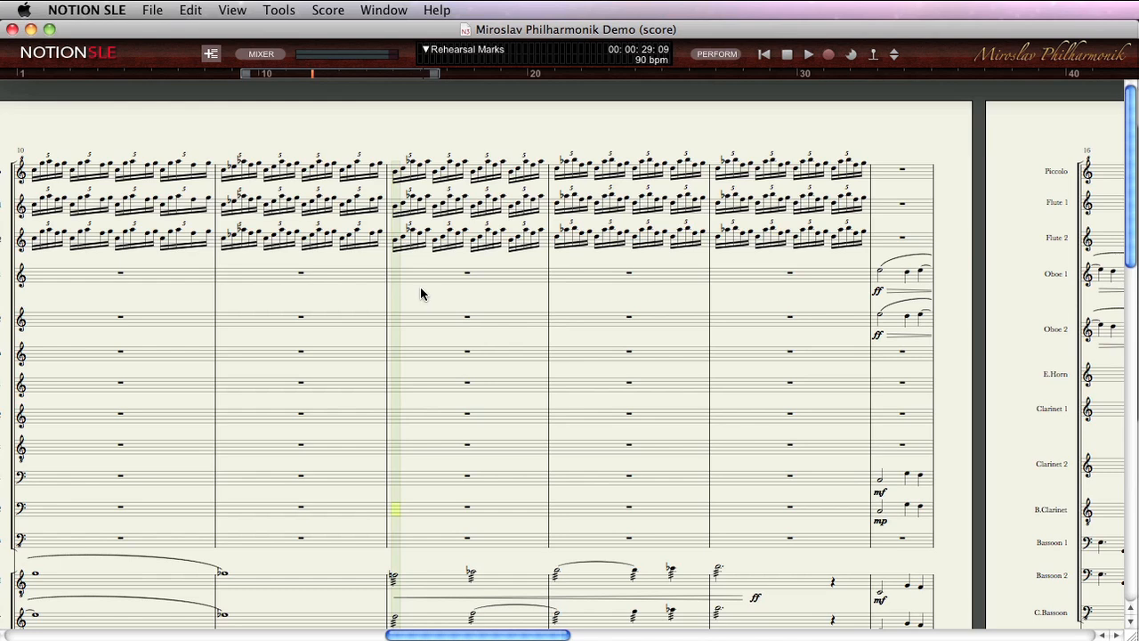
{"action": "mouse_move", "coordinate": [417, 303]}
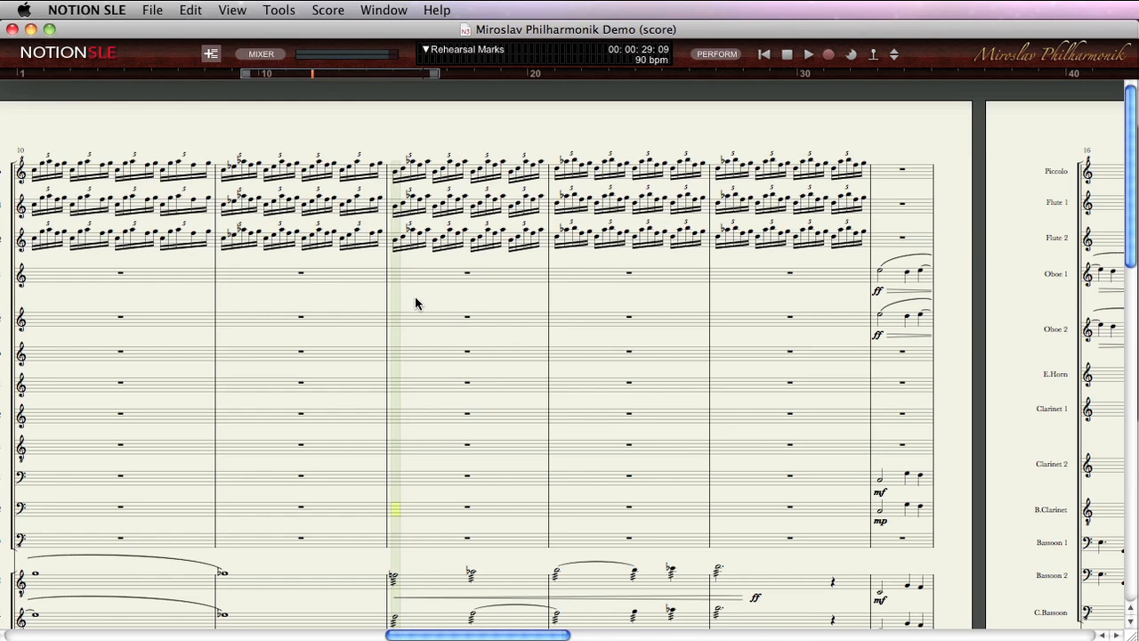
{"action": "mouse_move", "coordinate": [480, 245]}
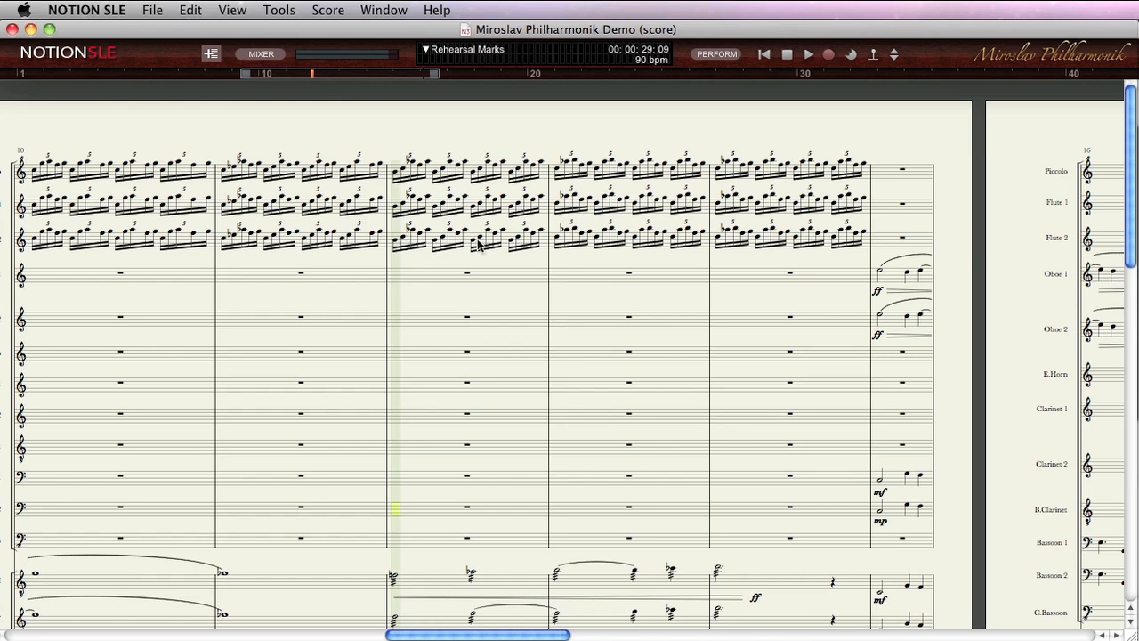
{"action": "mouse_move", "coordinate": [904, 66]}
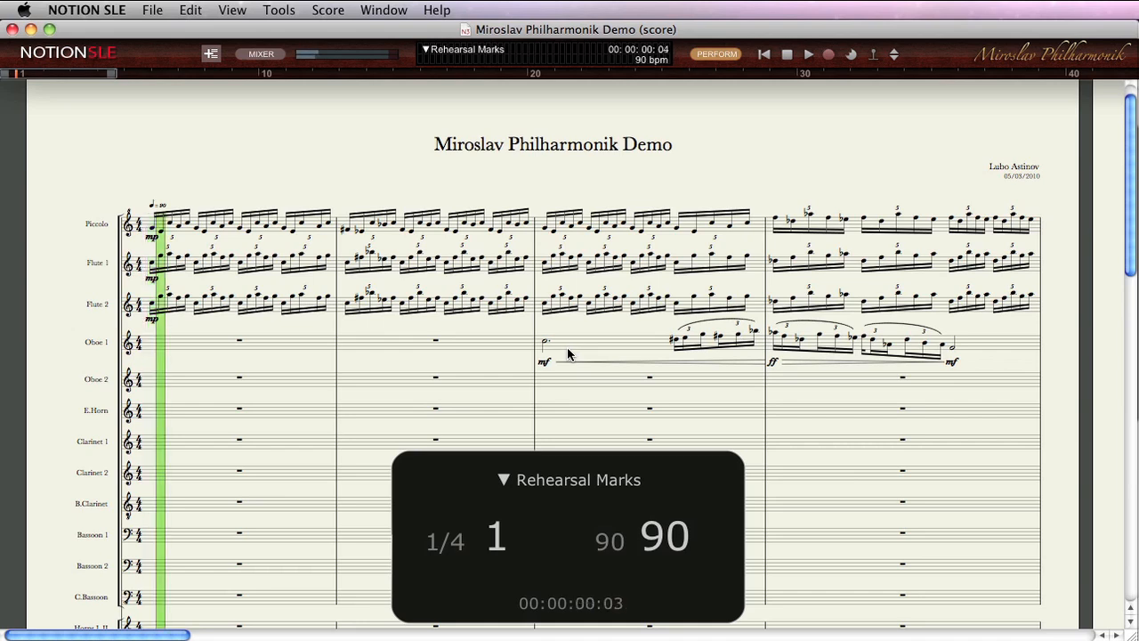
Step: Conduct the demo live through its opening measures, then stop and return to the first page
{"action": "left_click", "coordinate": [812, 50]}
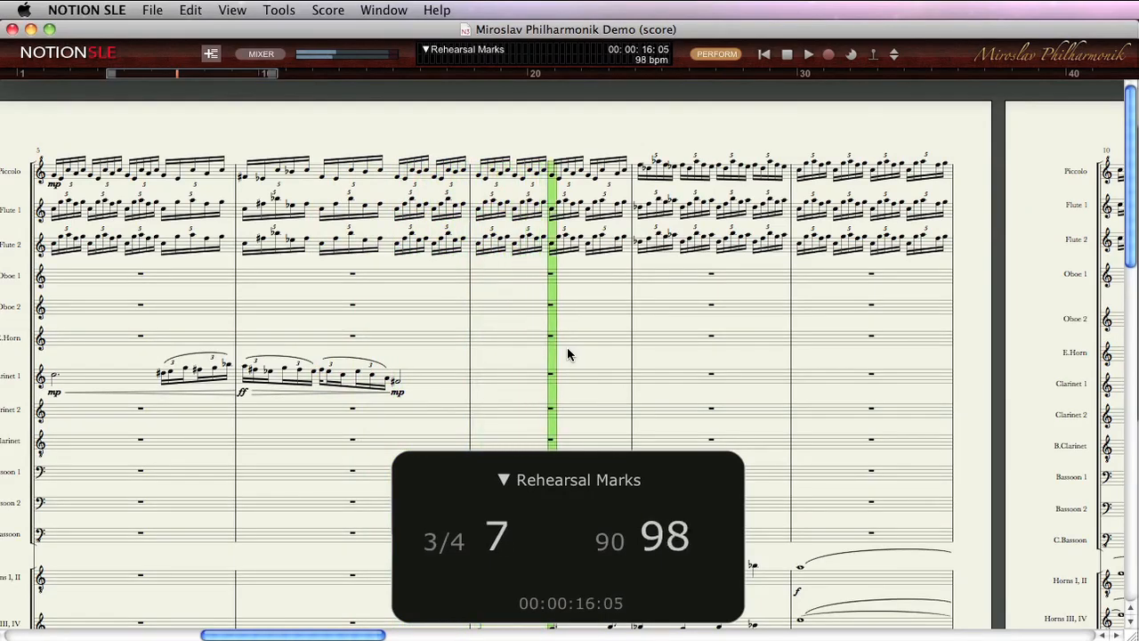
{"action": "left_click", "coordinate": [814, 53]}
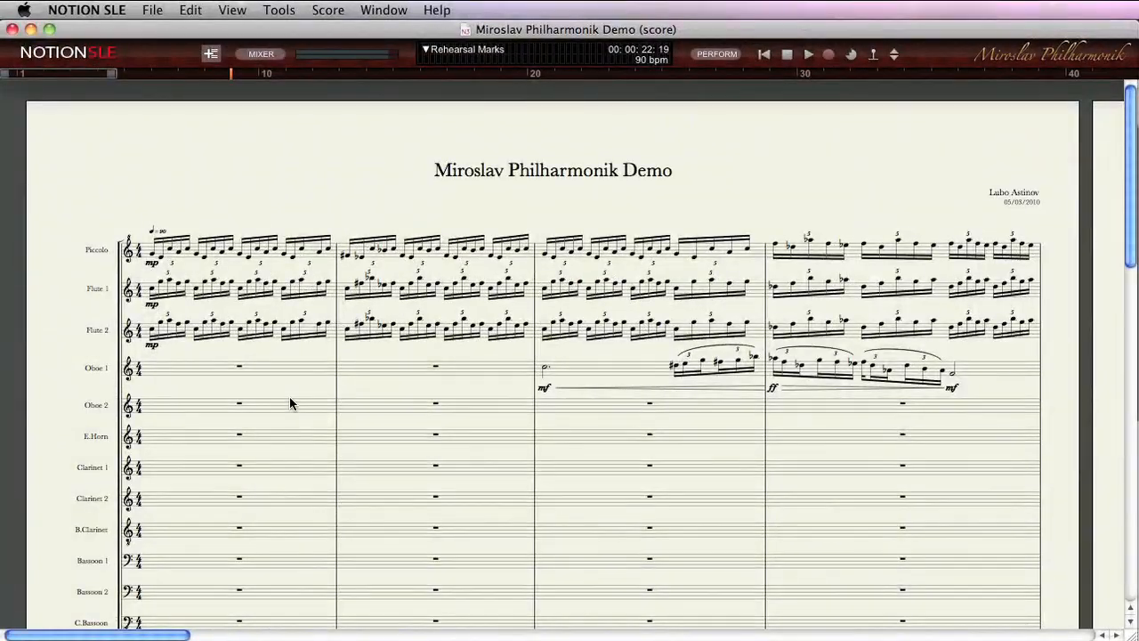
{"action": "scroll", "scroll_direction": "down", "scroll_amount": 3}
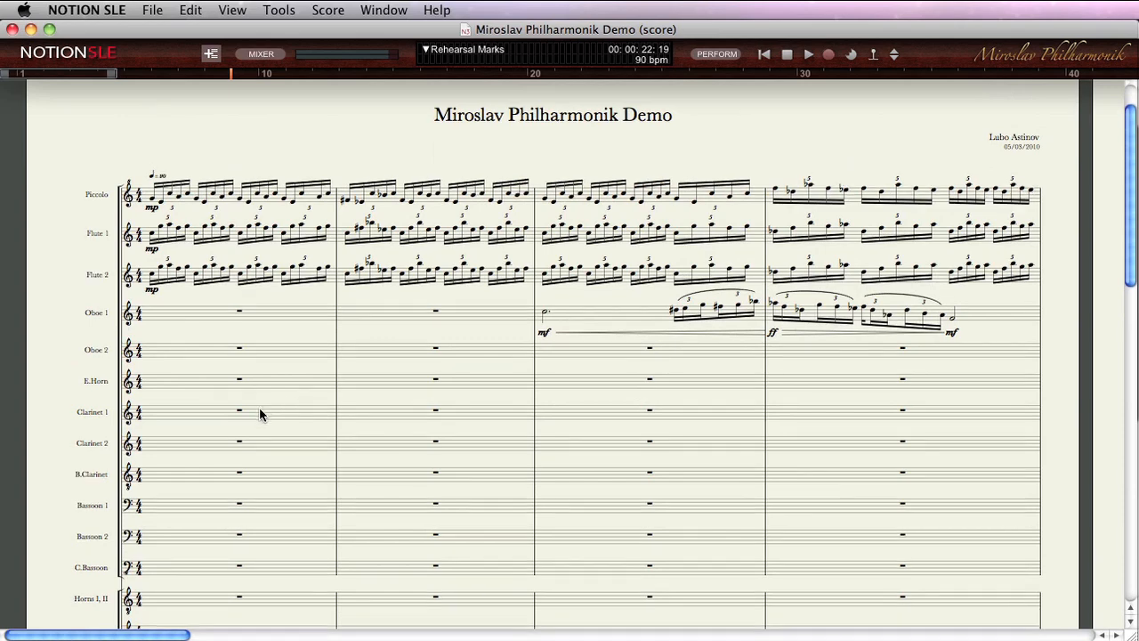
{"action": "scroll", "scroll_direction": "down", "scroll_amount": 3}
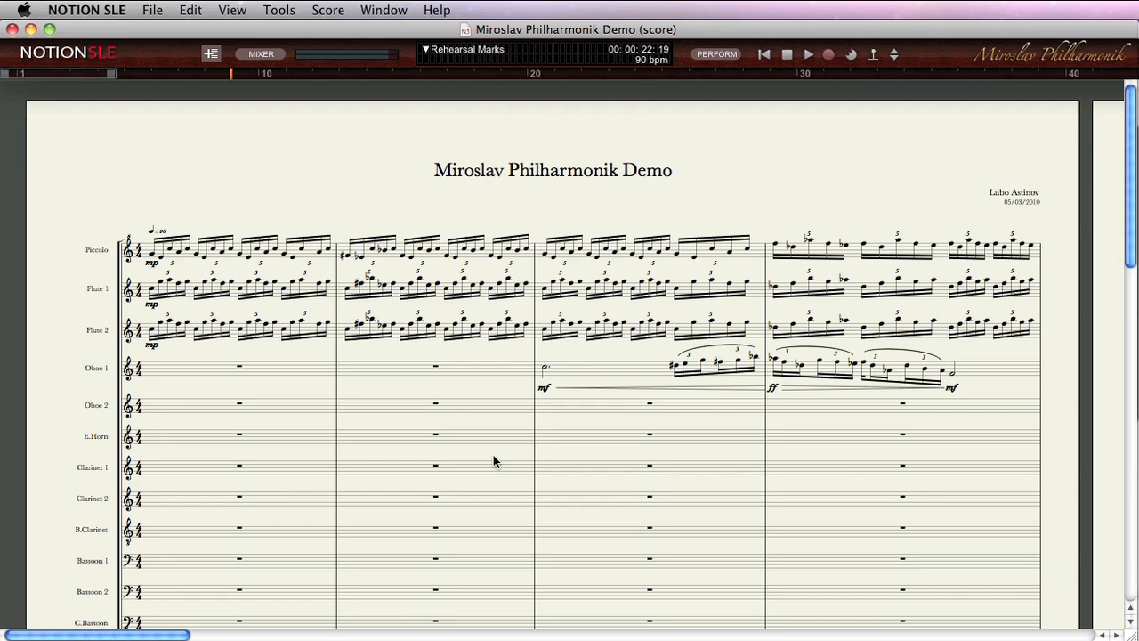
{"action": "mouse_move", "coordinate": [356, 372]}
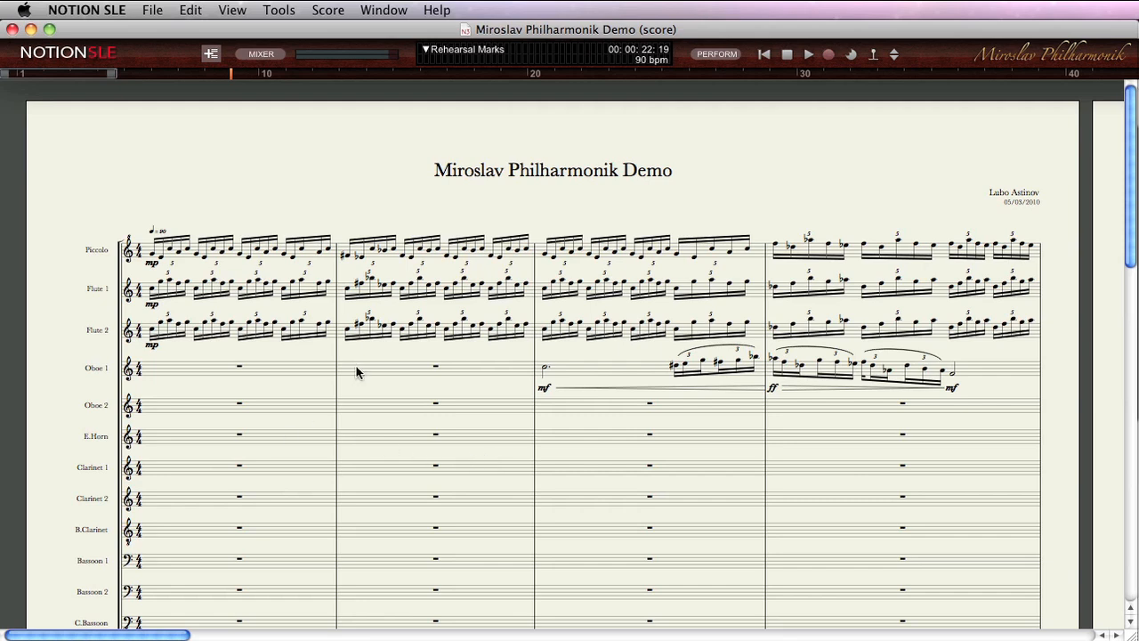